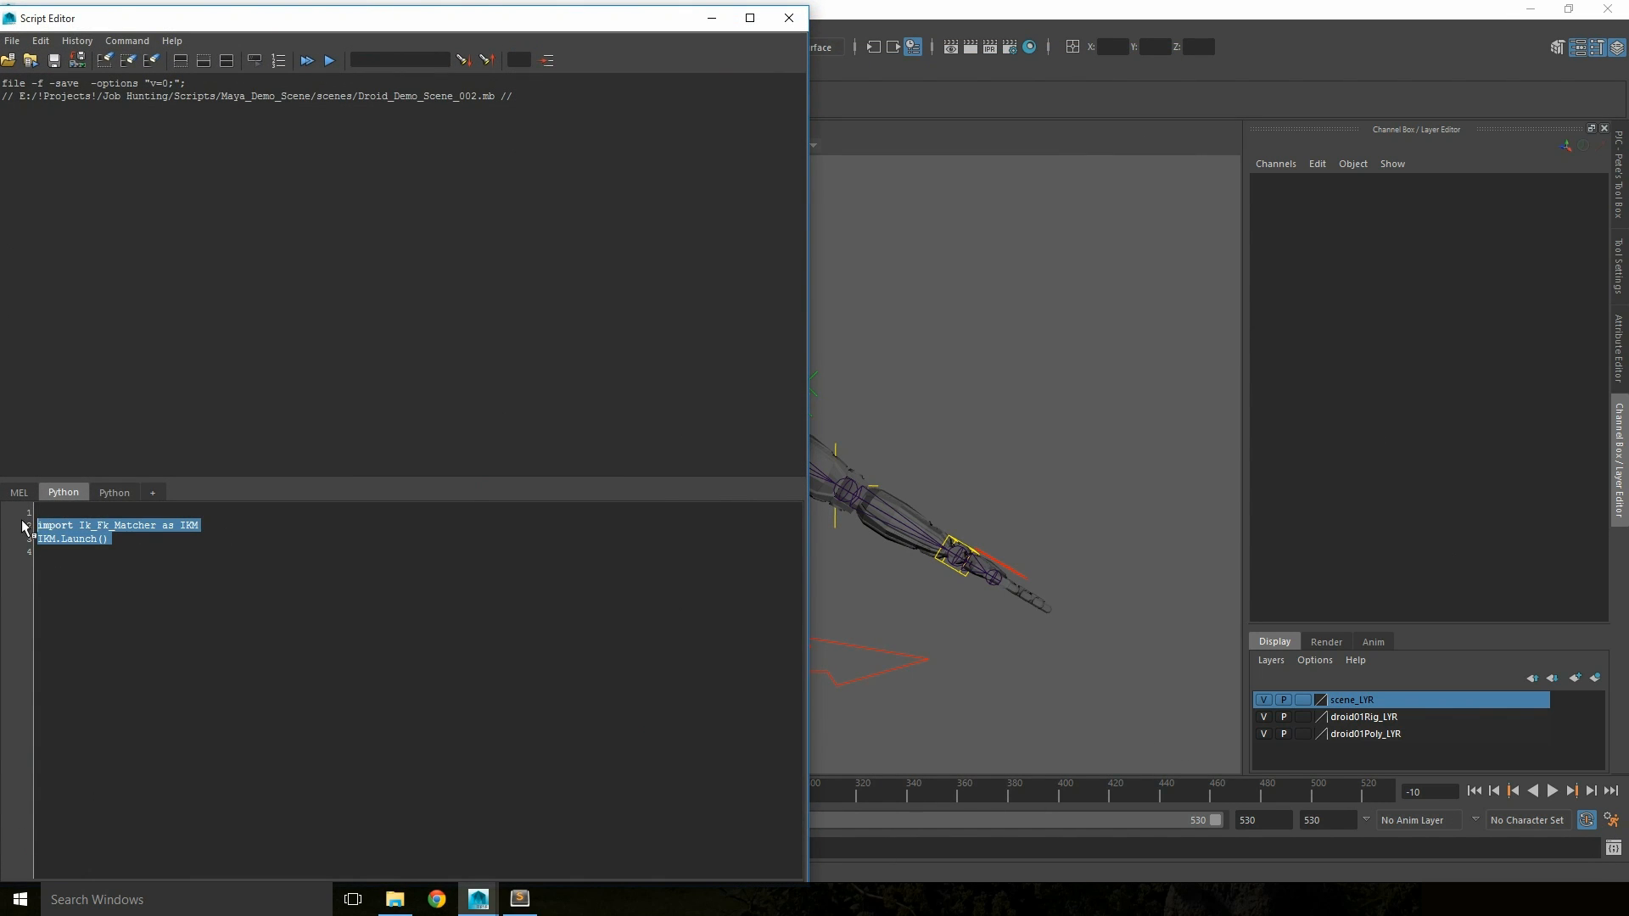
- Run import Ik_Fk_Matcher and Launch() in the Script Editor to dock the Ik-Fk Matcher
left_click(79, 524)
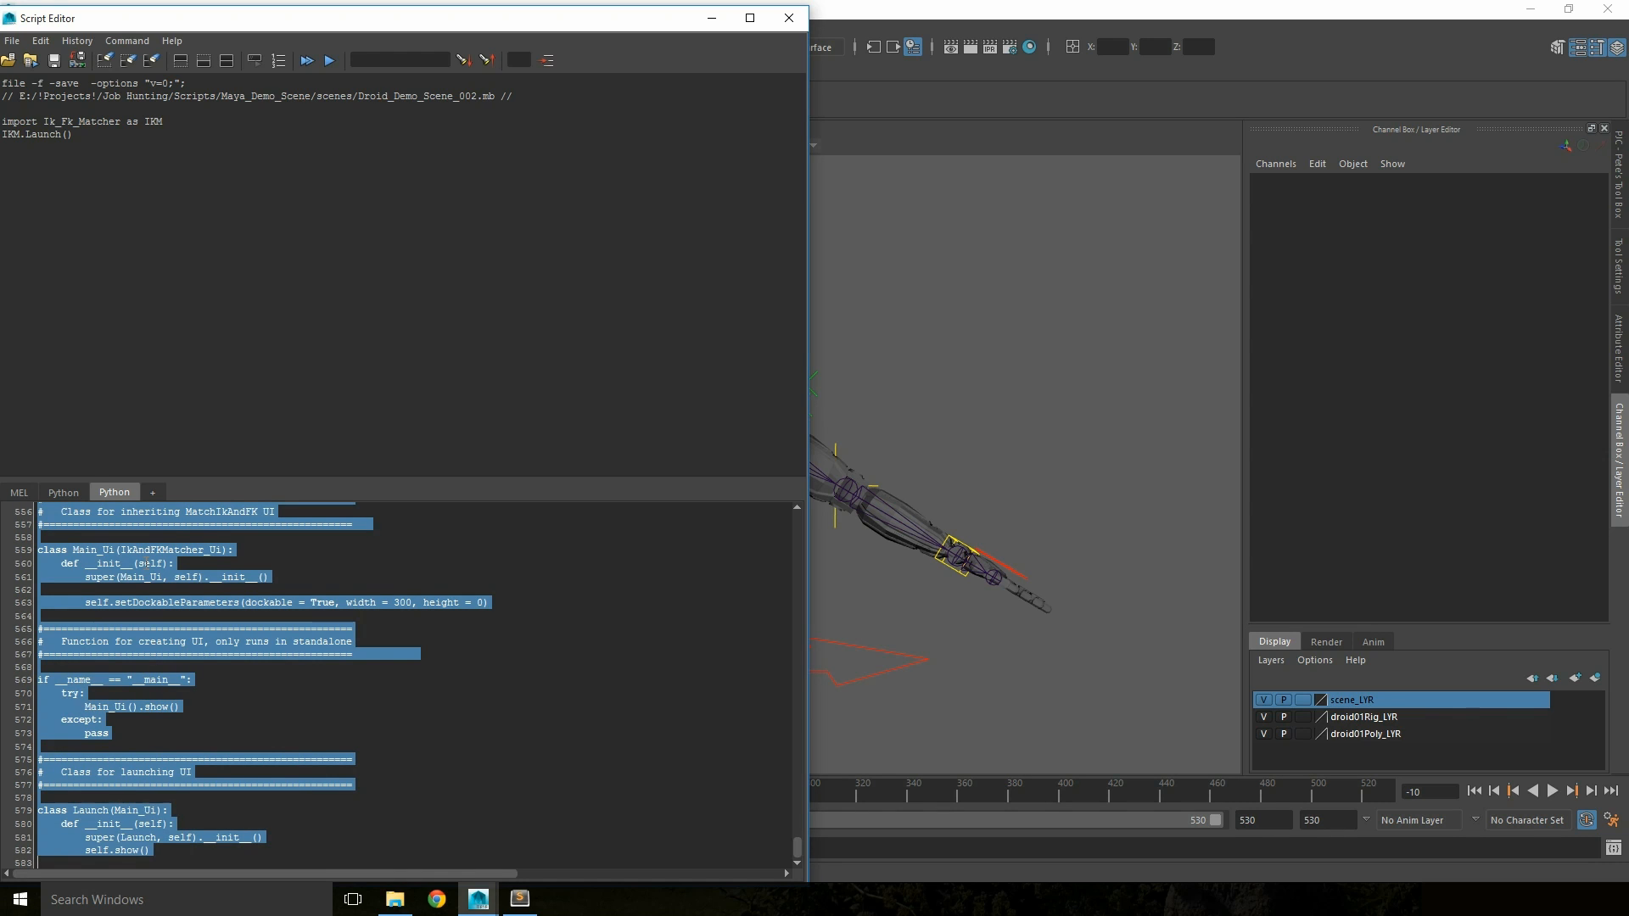
left_click(328, 59)
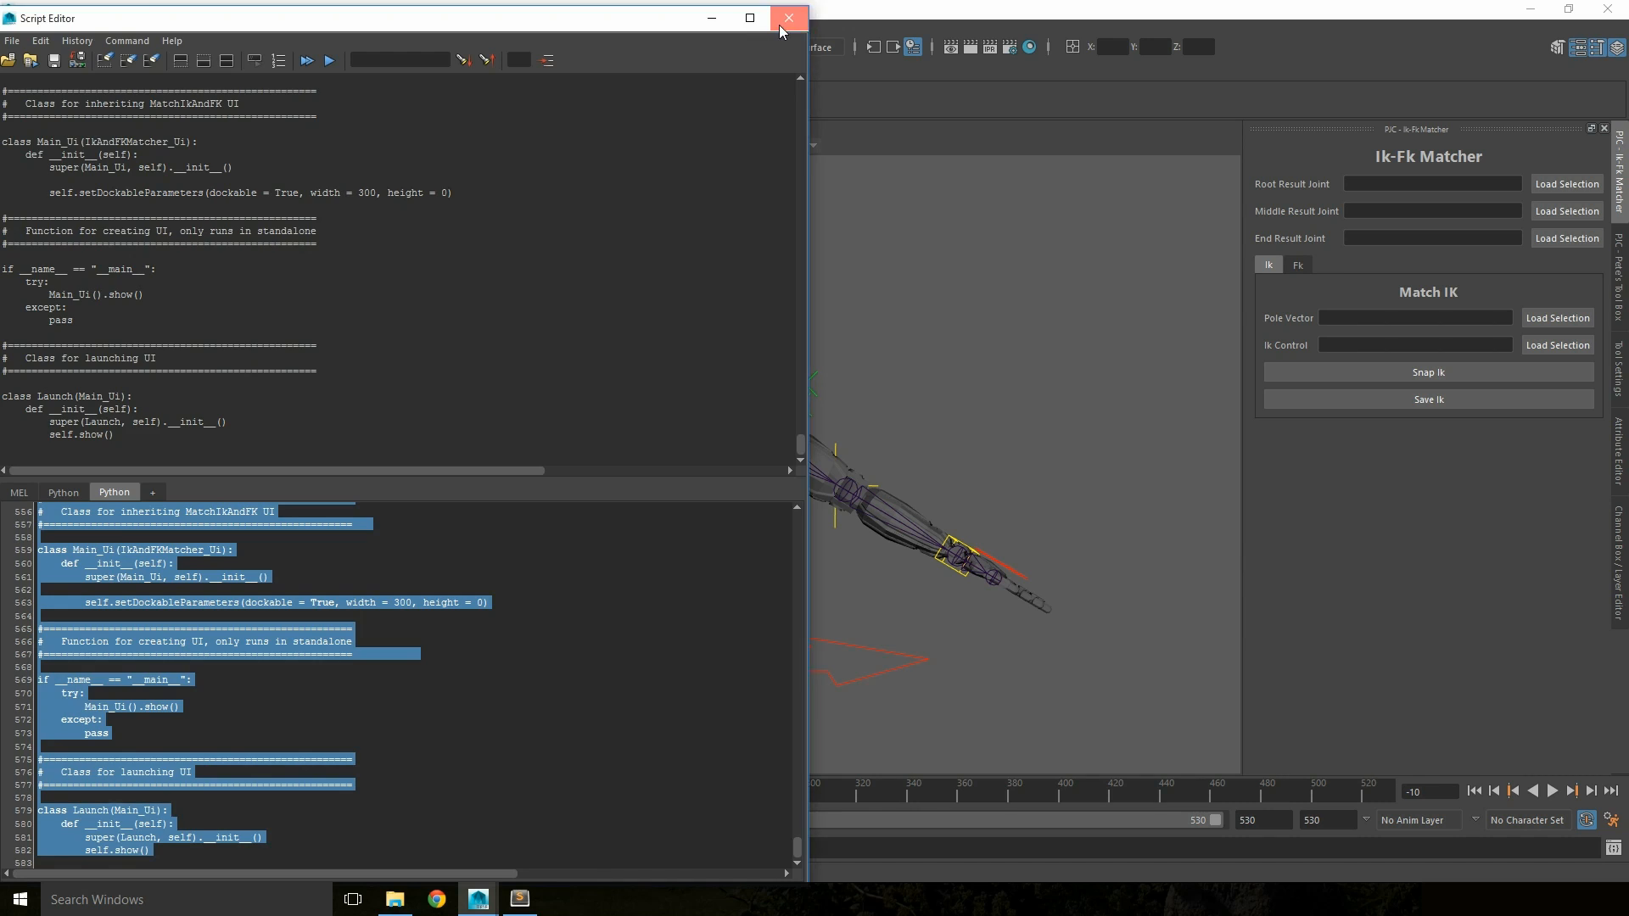
- Load the right shoulder, elbow and wrist result joints, pole vector locator and arm IK control into the matcher
left_click(788, 17)
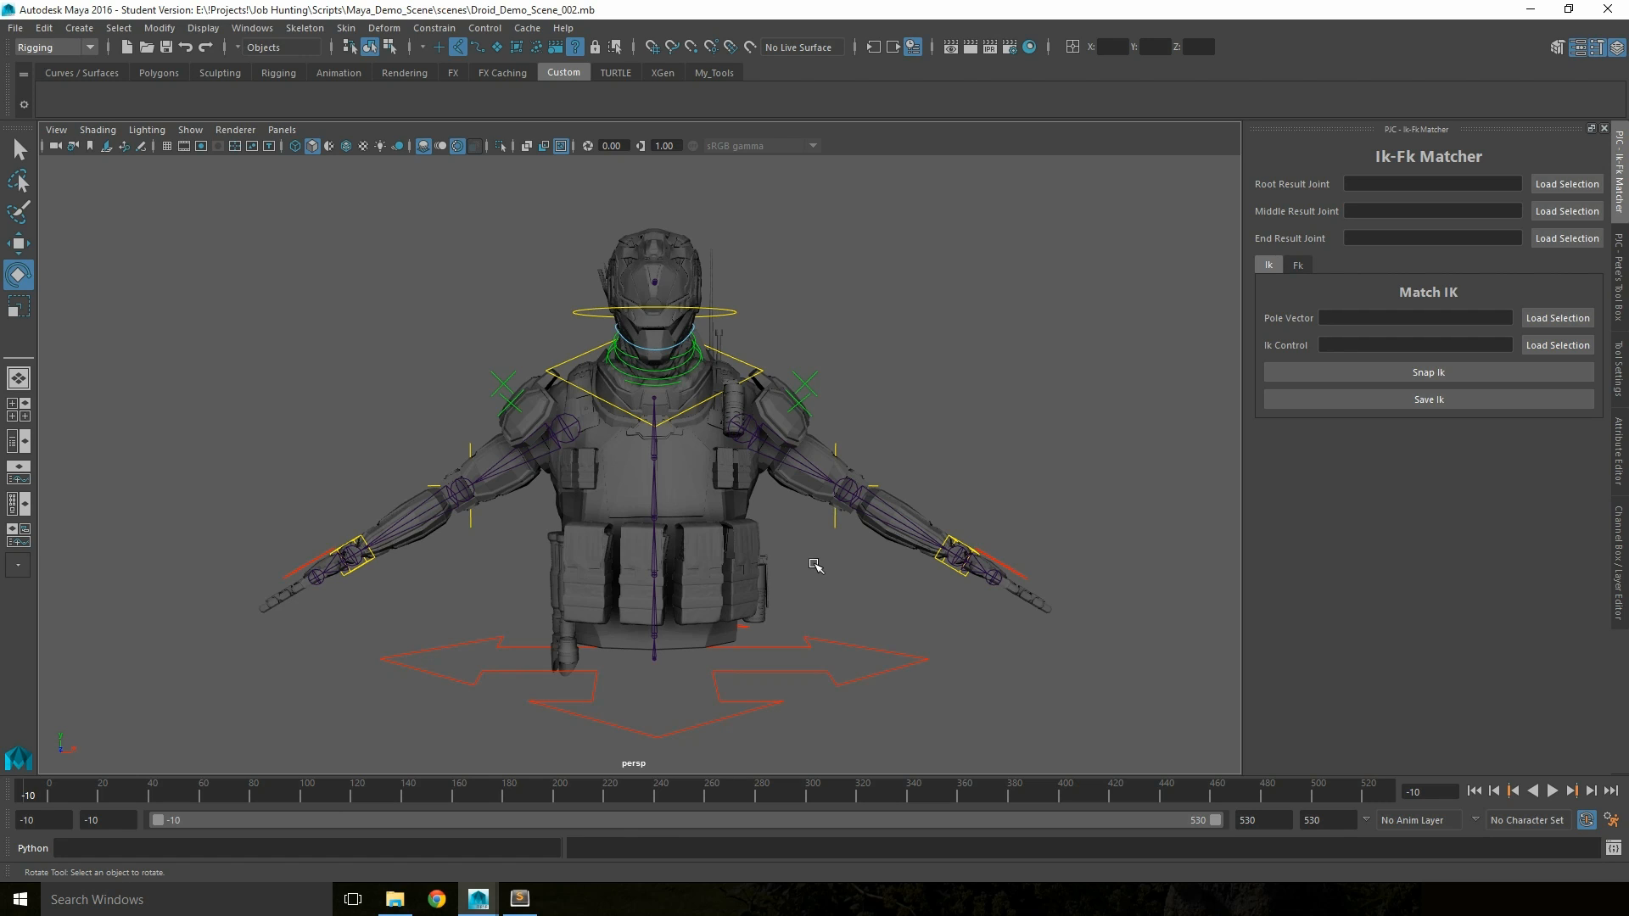
mouse_move(886, 602)
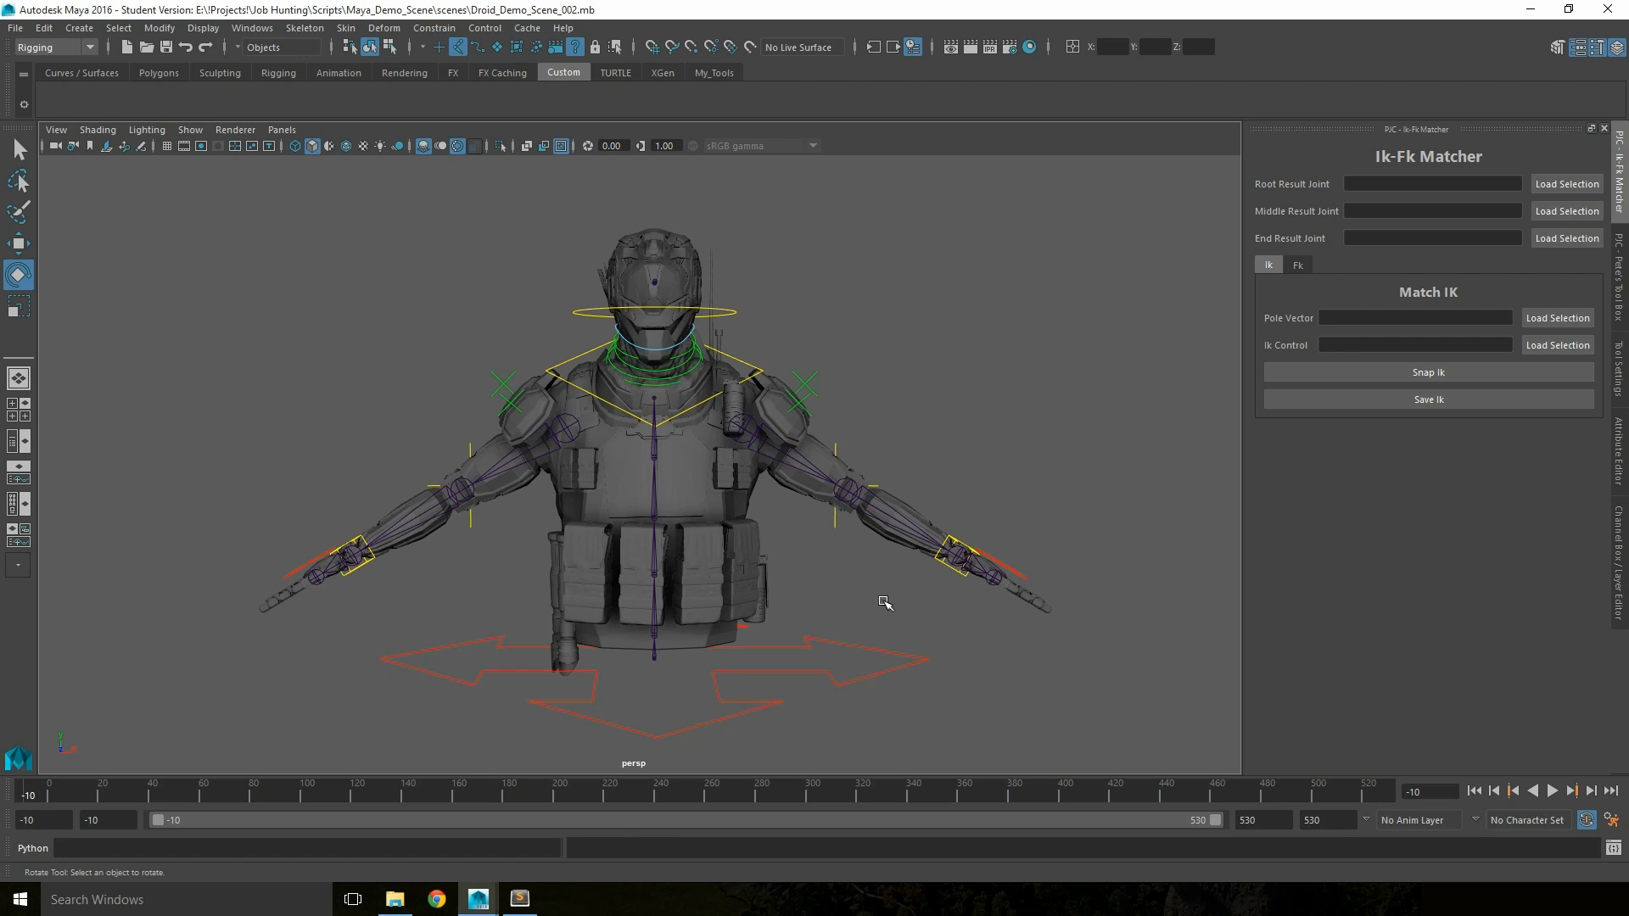
mouse_move(541, 451)
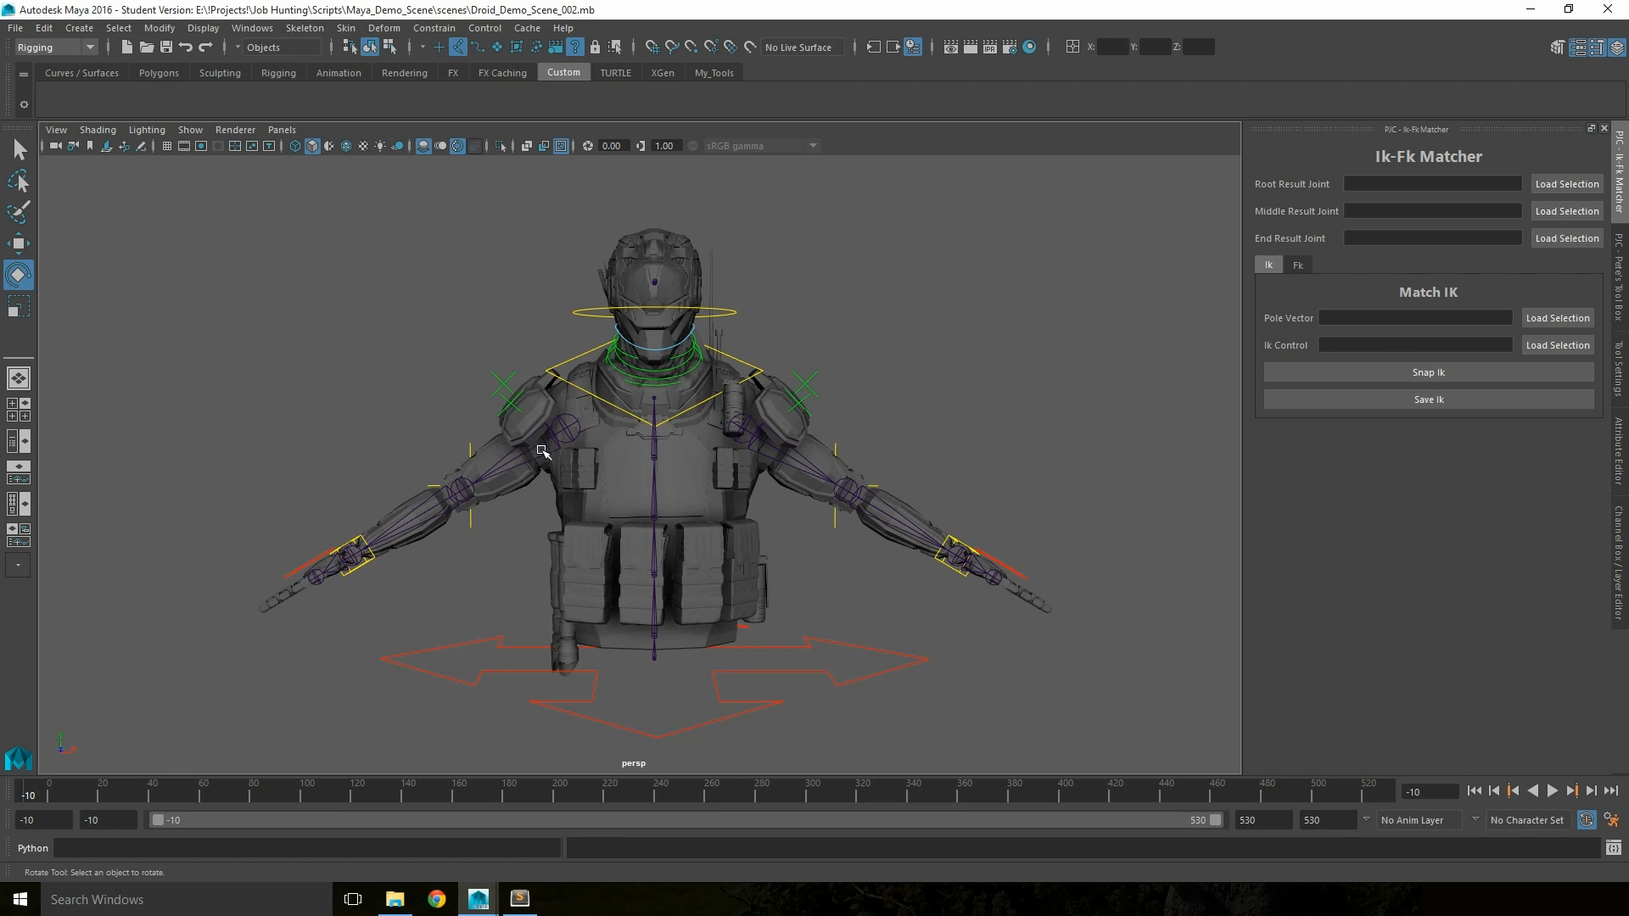
left_click(1566, 184)
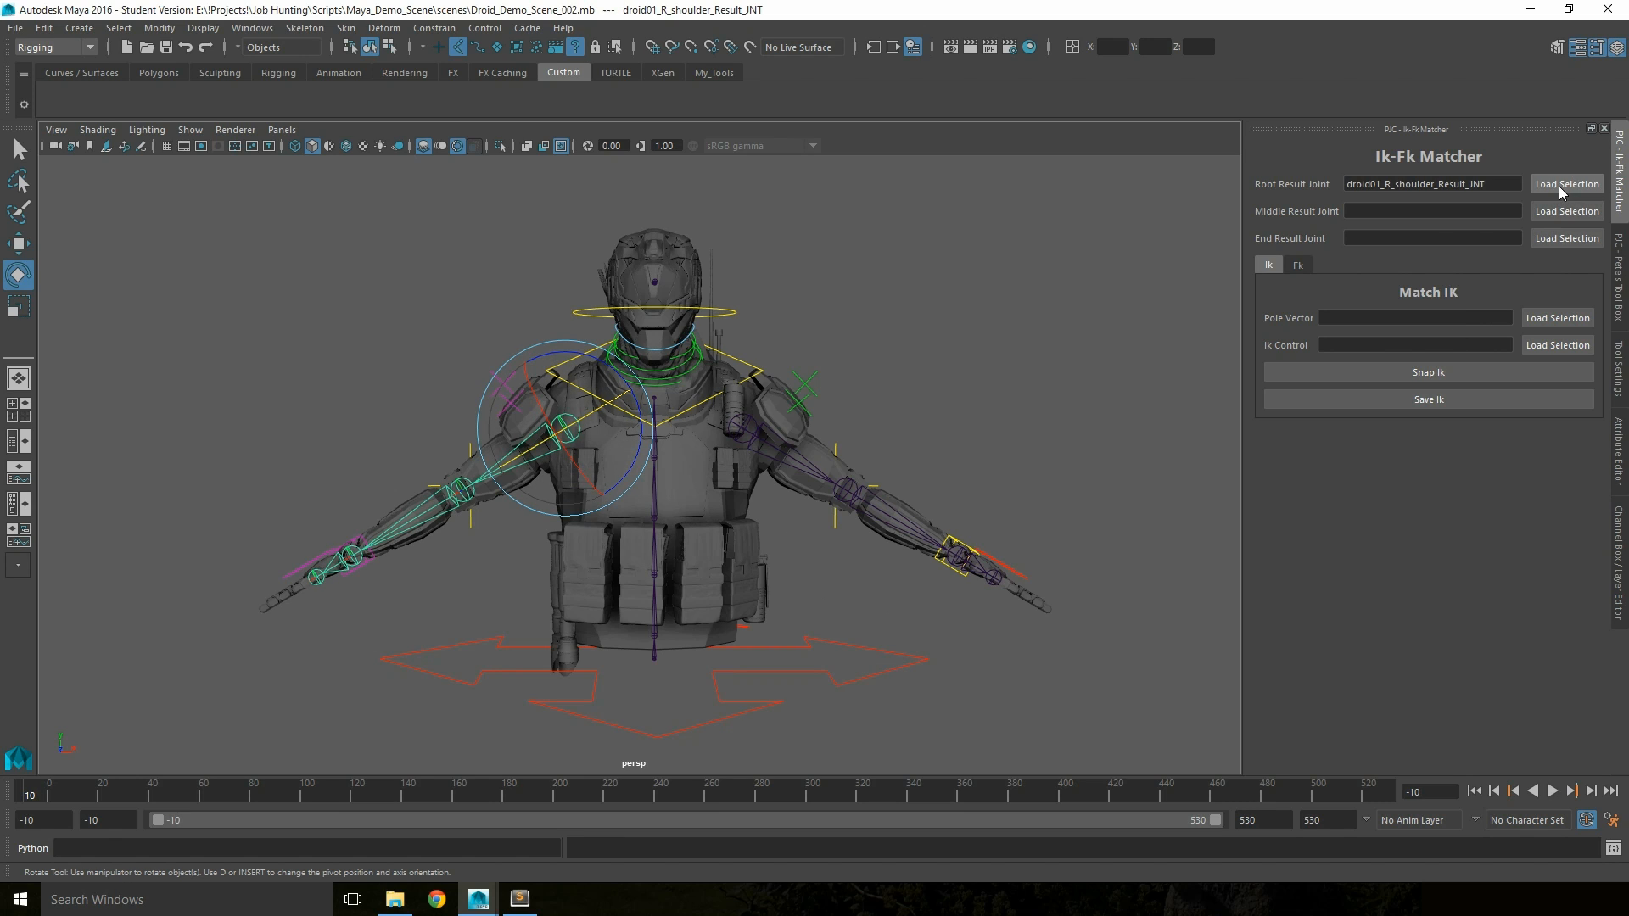
left_click(1567, 210)
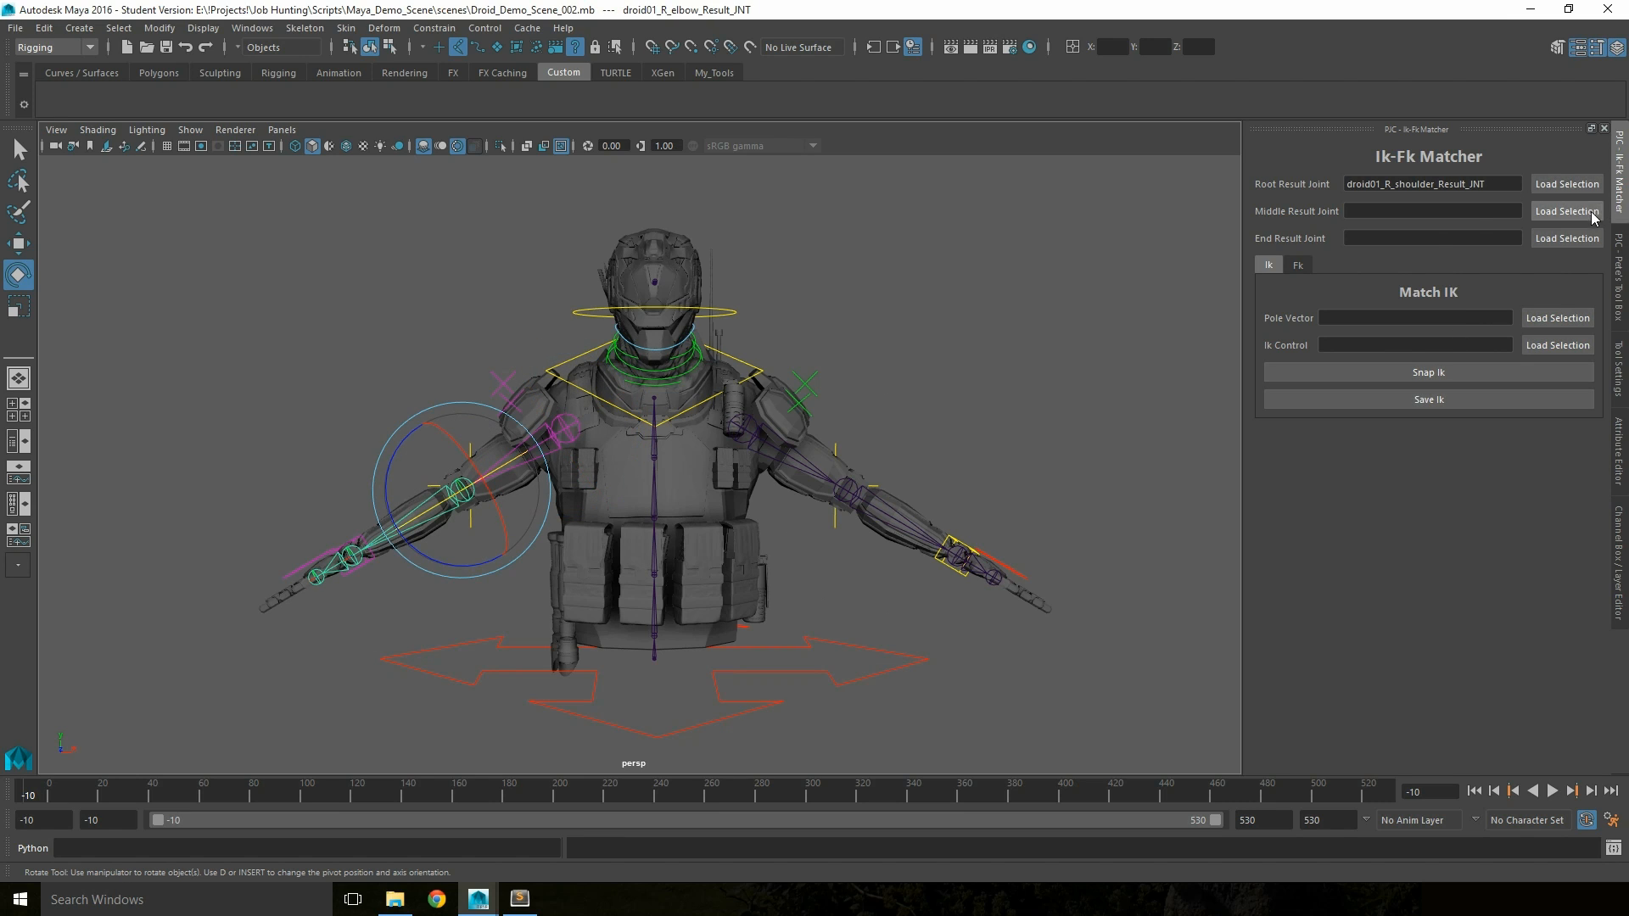
left_click(1567, 211)
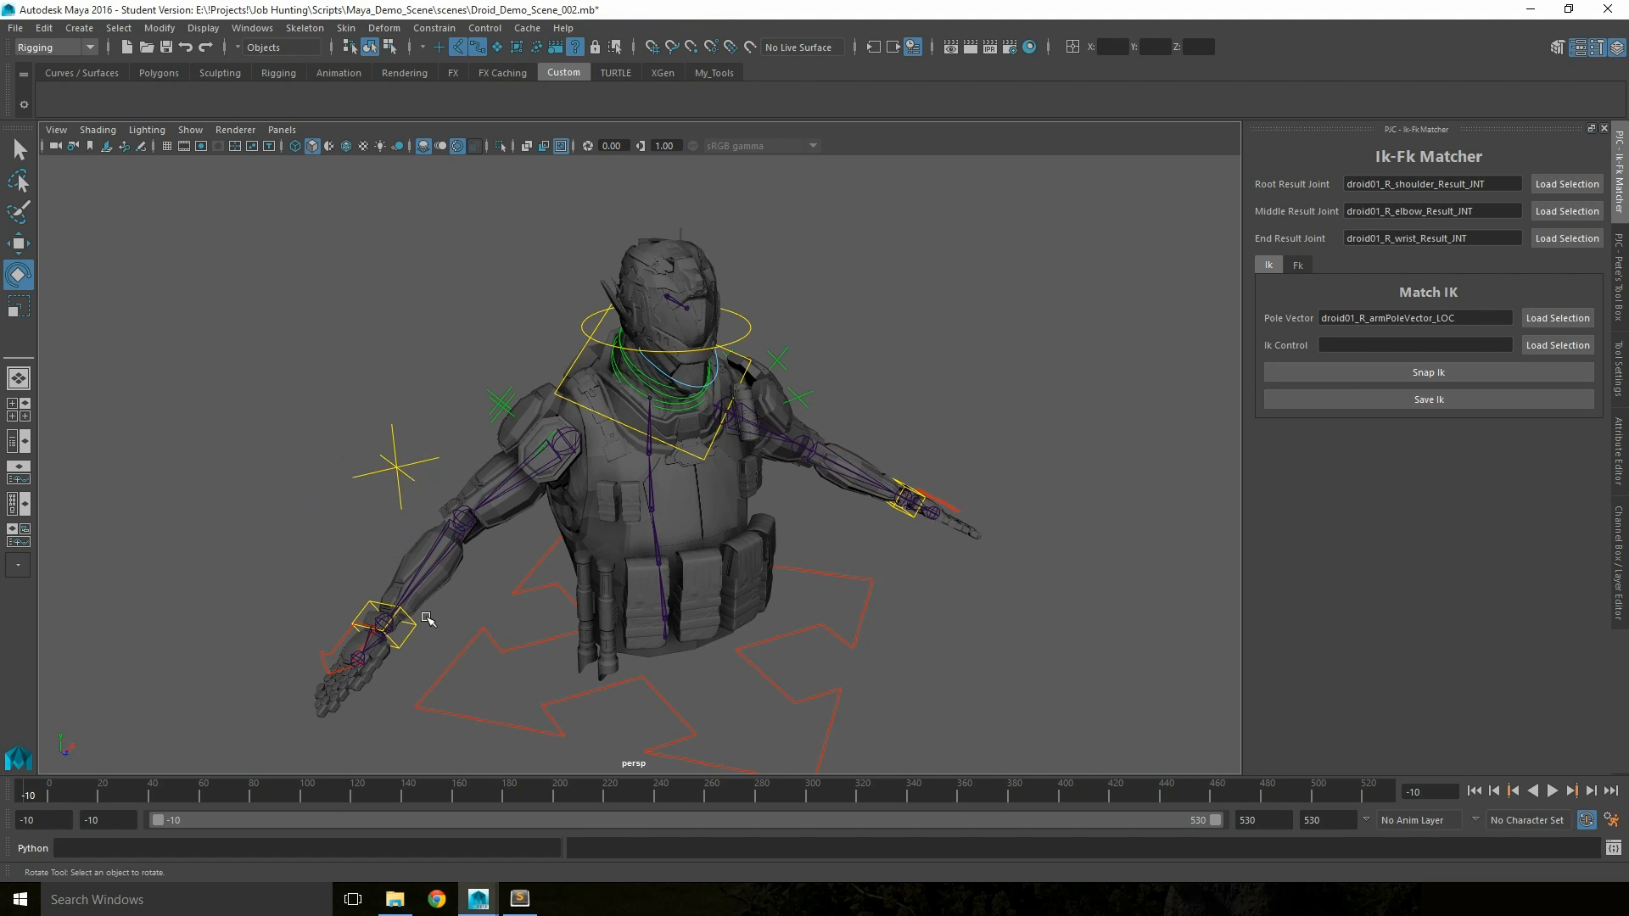
left_click(385, 618)
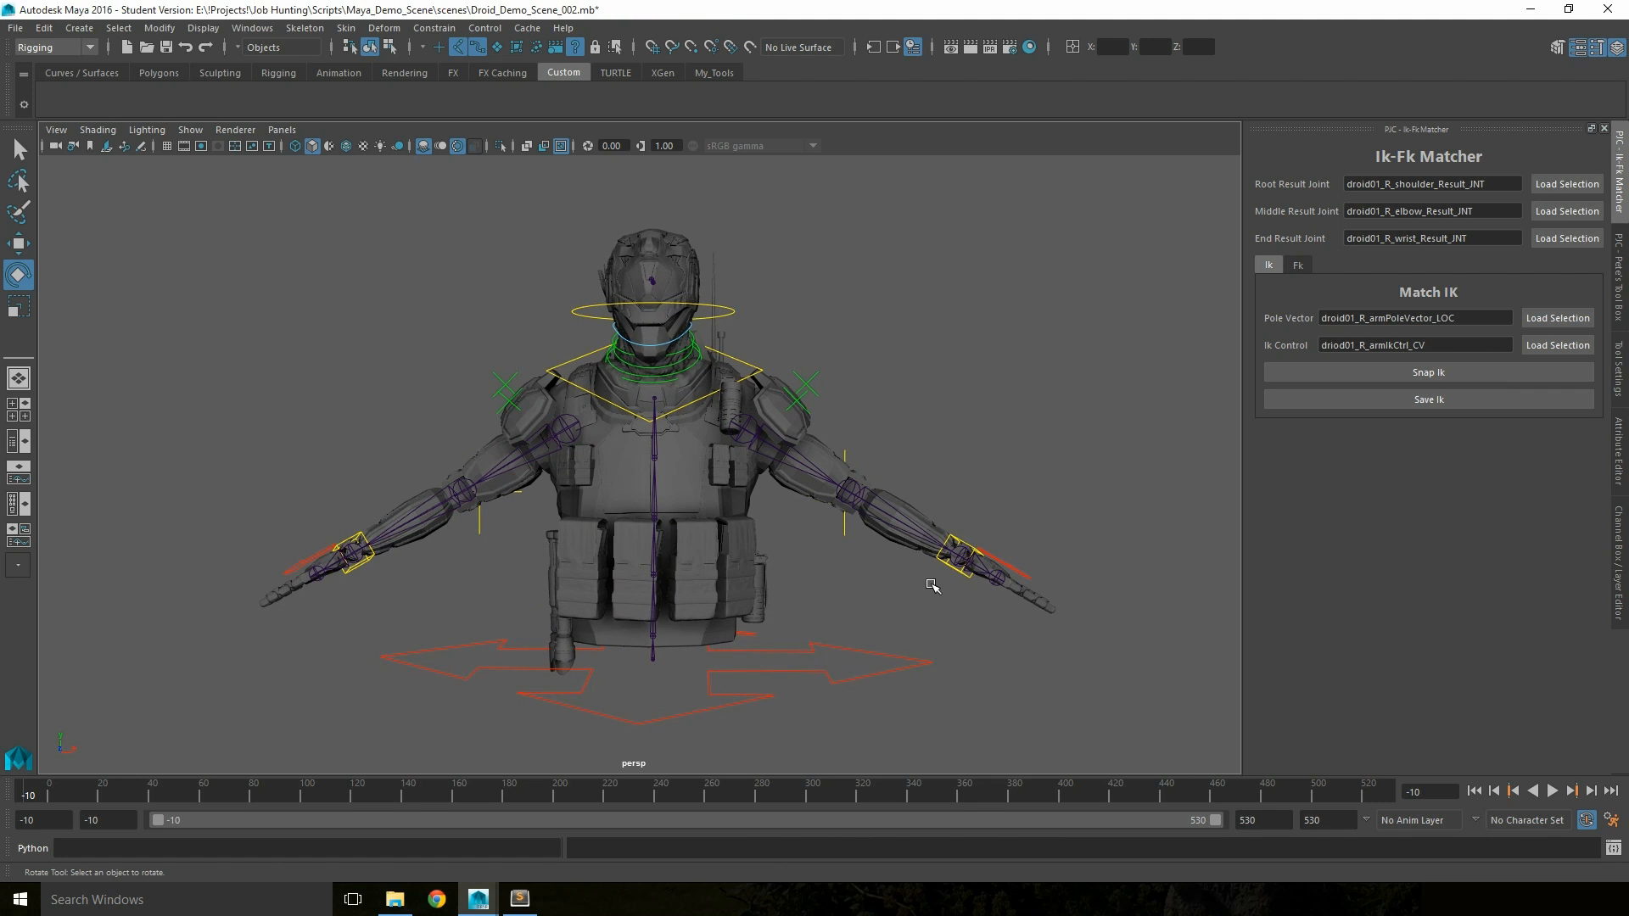
mouse_move(269, 535)
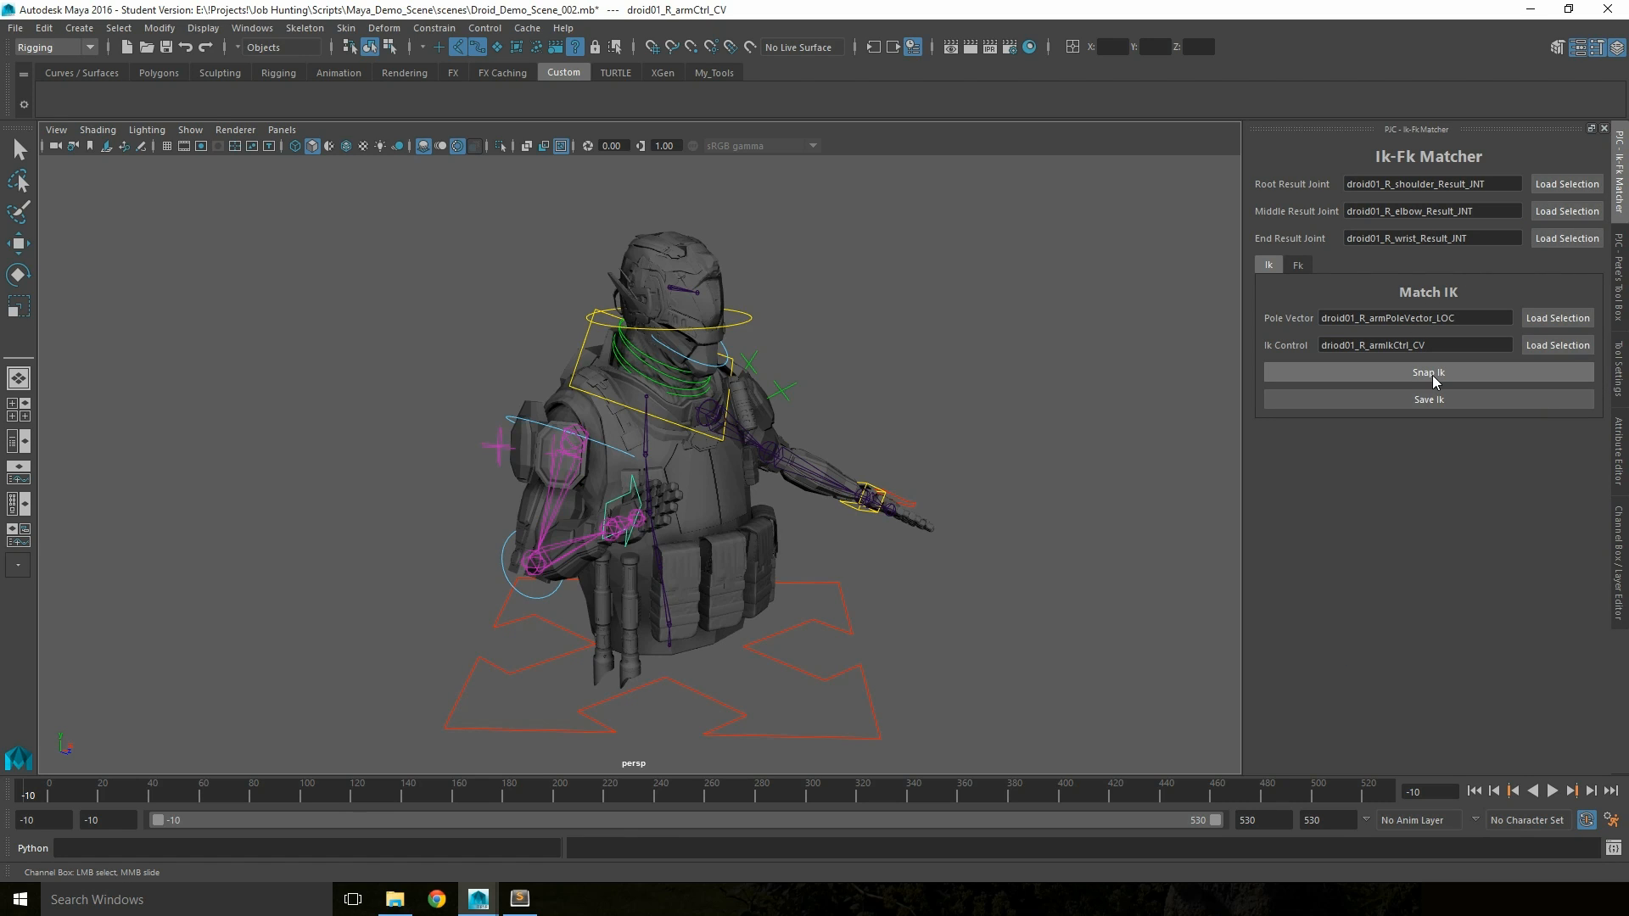
- Snap the right arm's IK control to match the posed FK arm with Snap Ik
left_click(1428, 372)
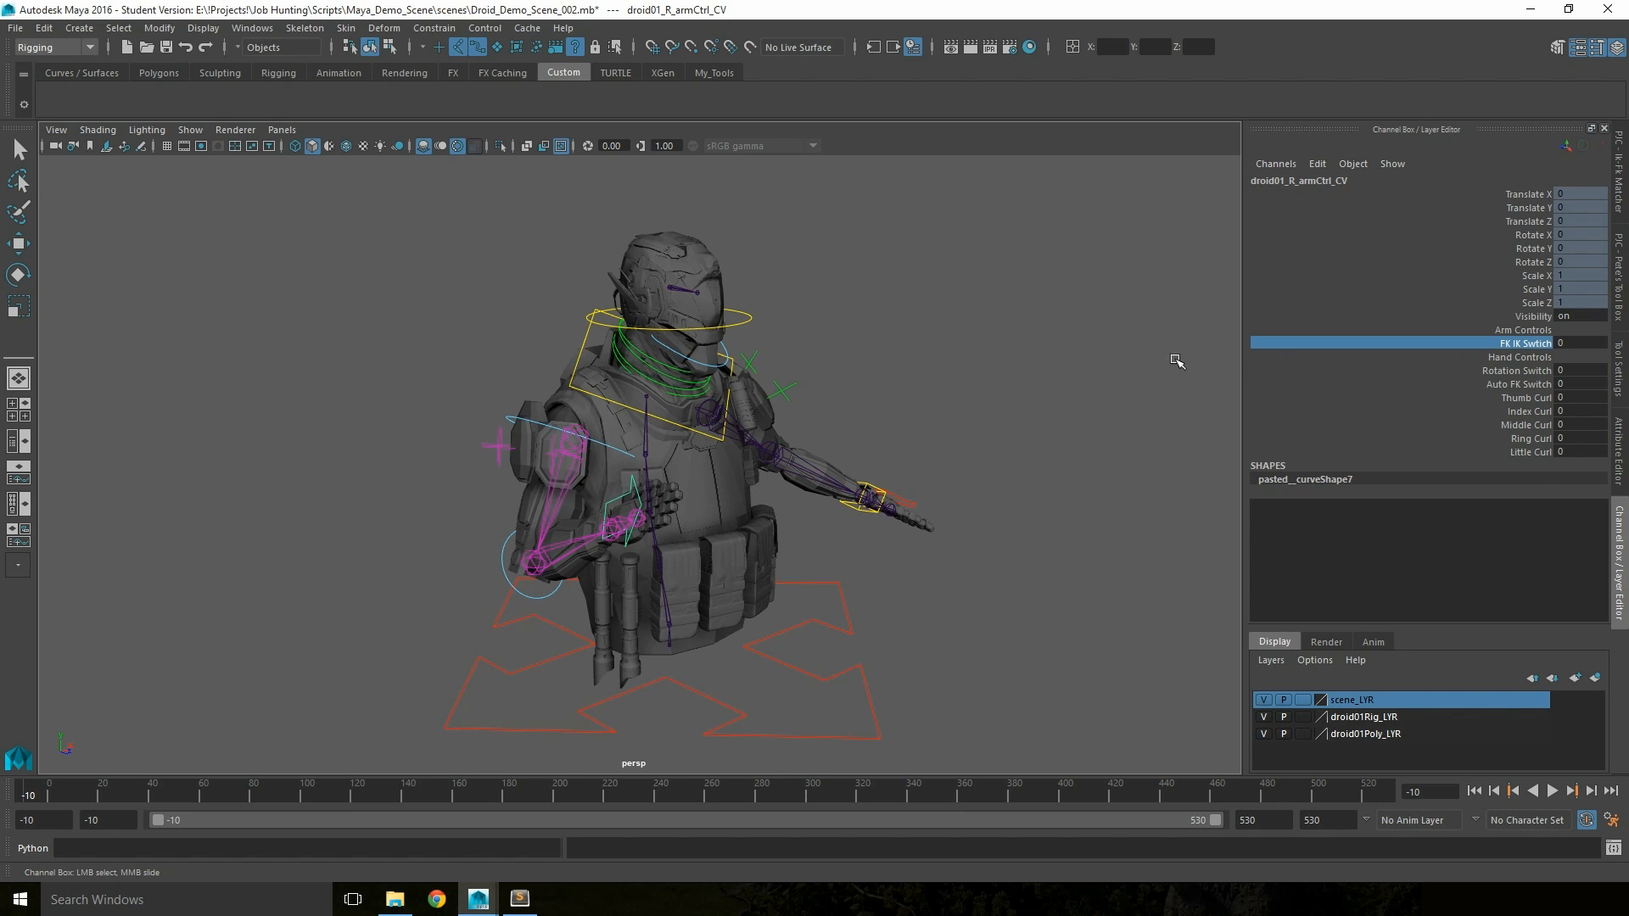
mouse_move(862, 346)
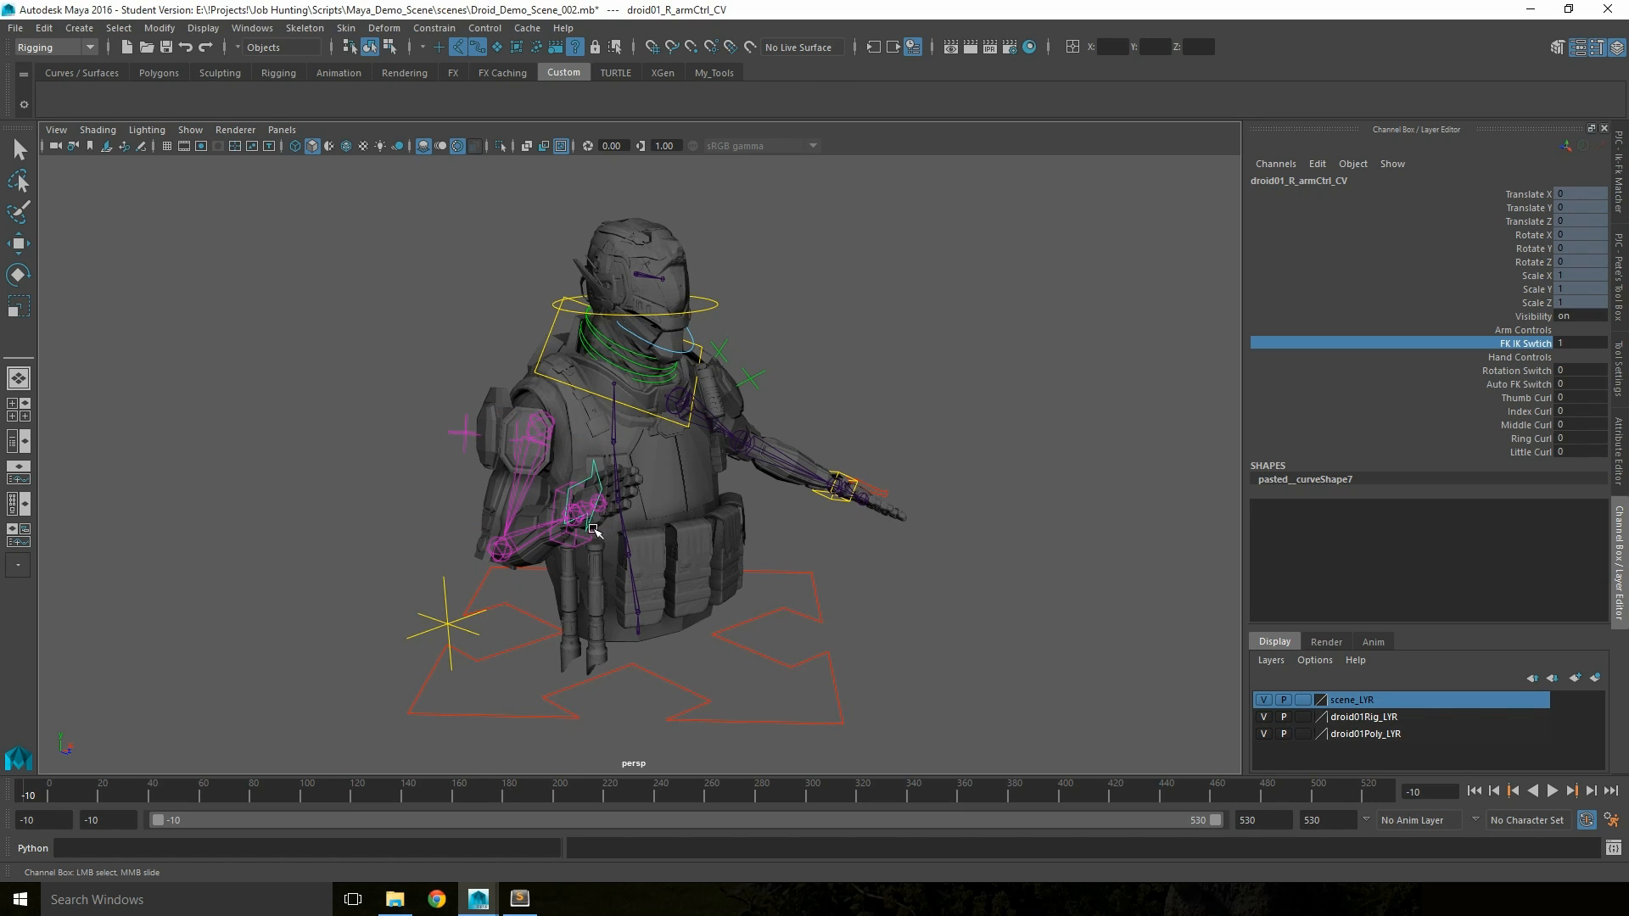
- Load the right shoulder and elbow FK controls, Snap Fk to the IK pose and toggle the FK IK Switch to compare
left_click(575, 511)
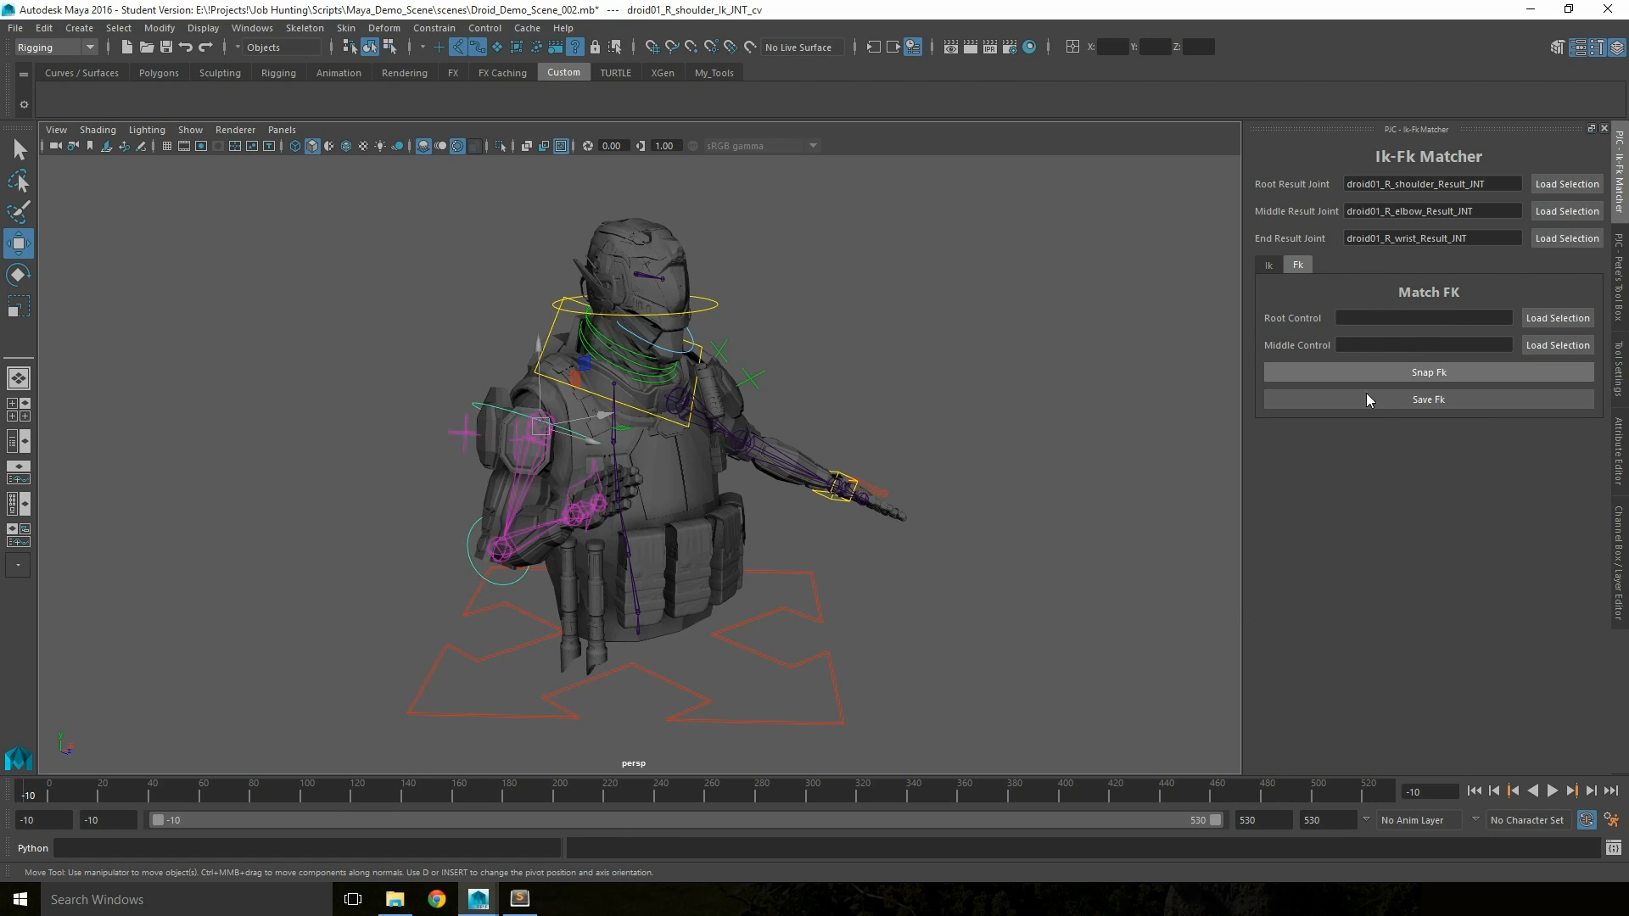
left_click(1558, 318)
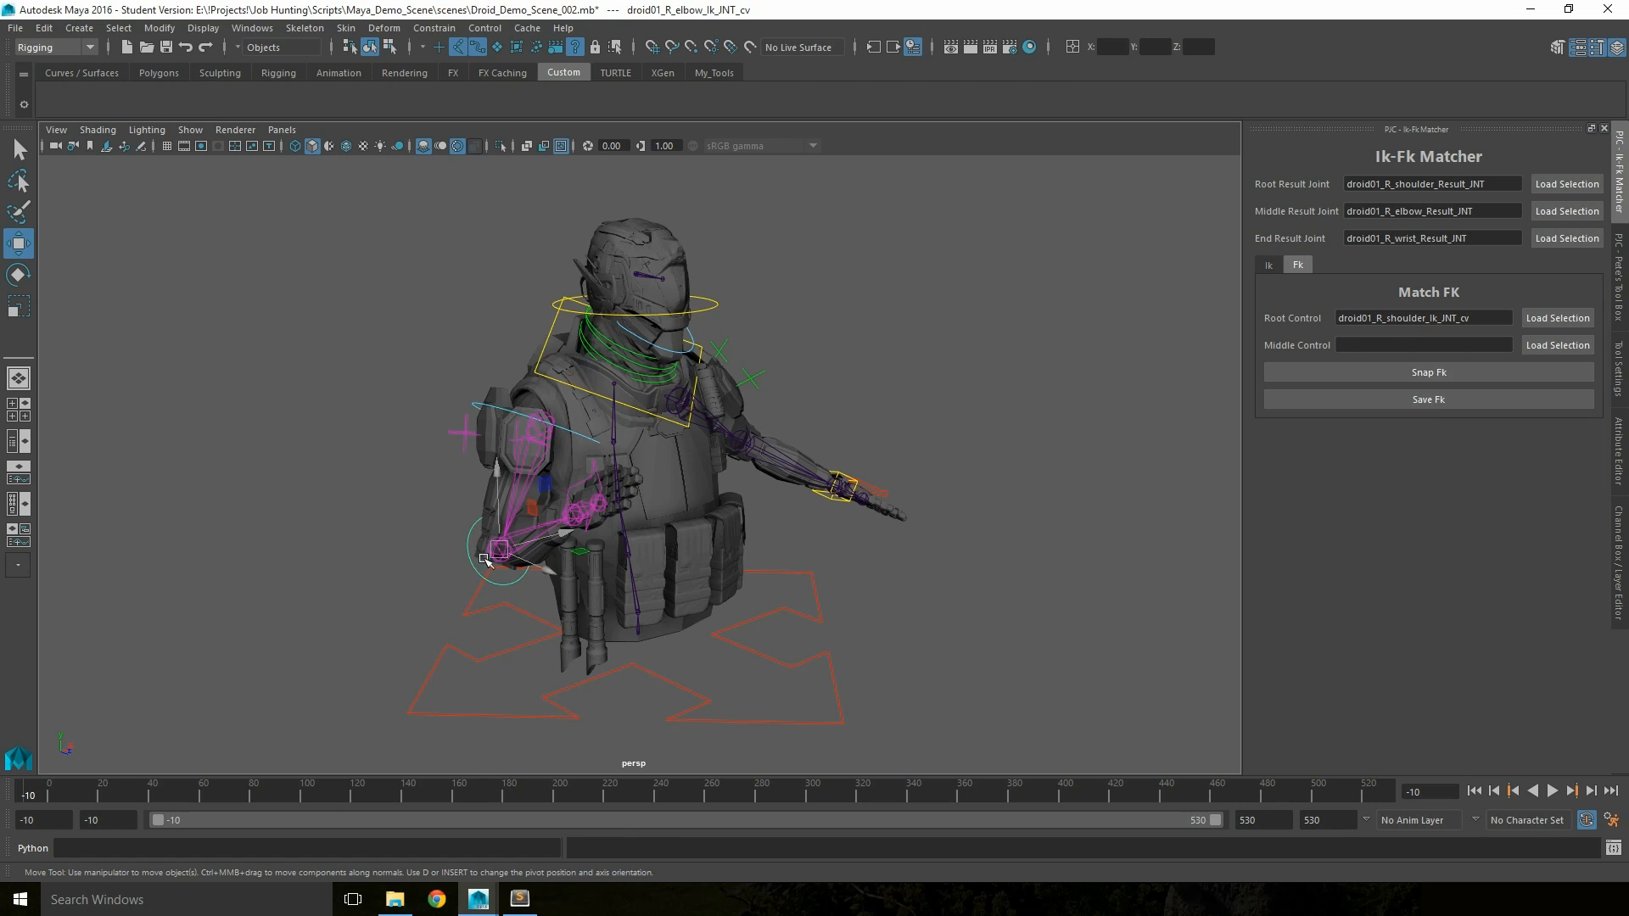
left_click(1558, 344)
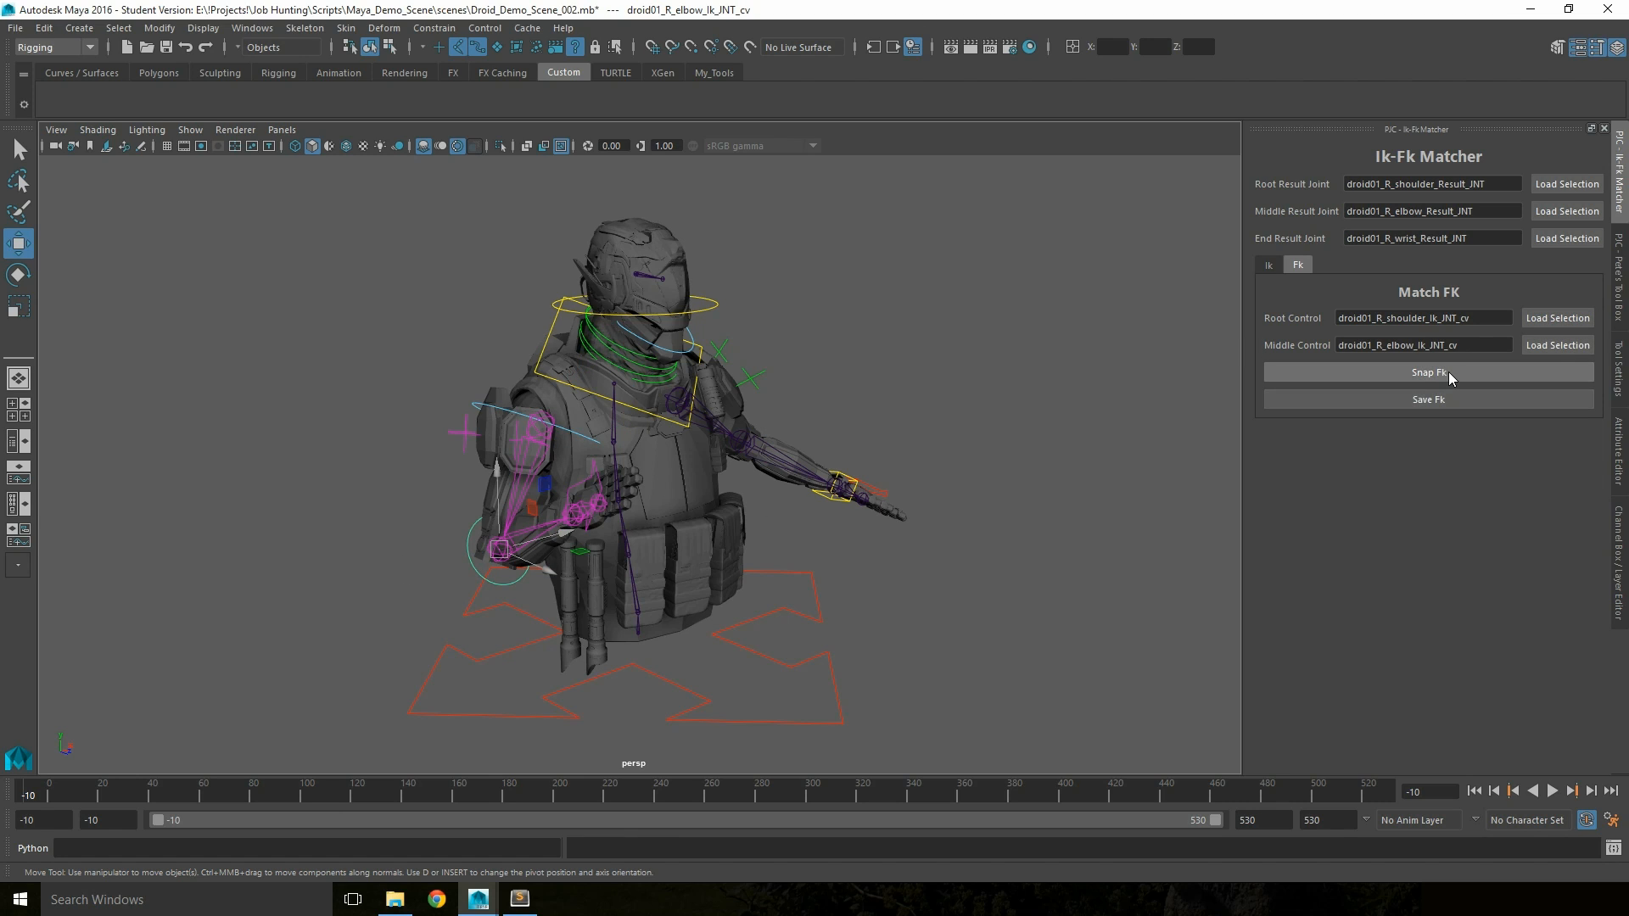
left_click(1428, 372)
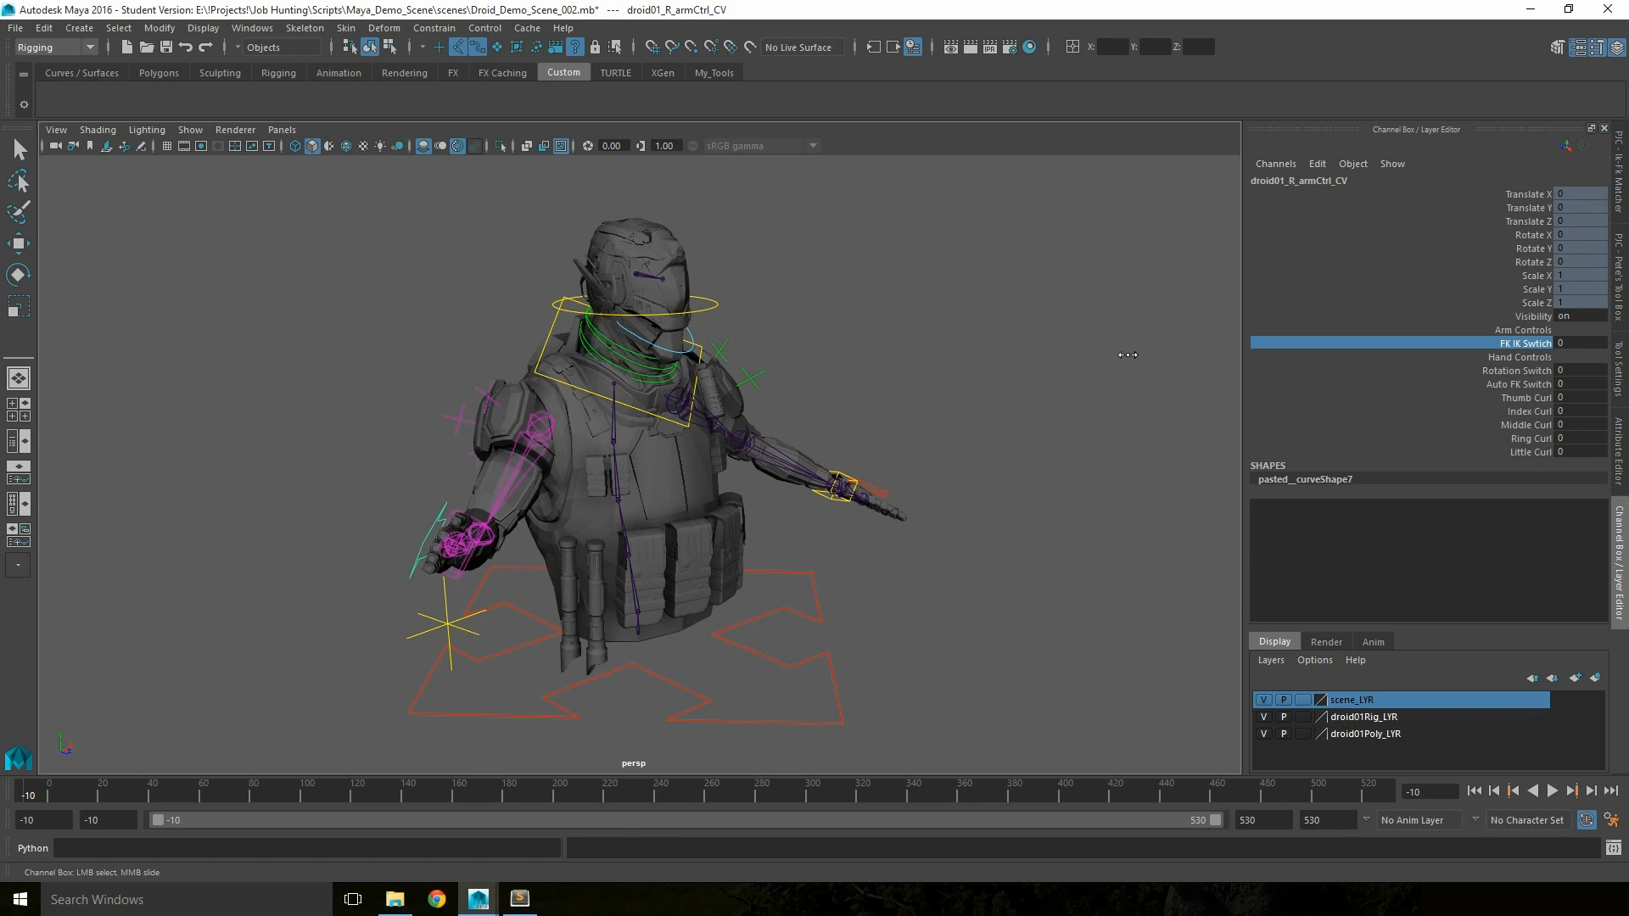
left_click(1619, 146)
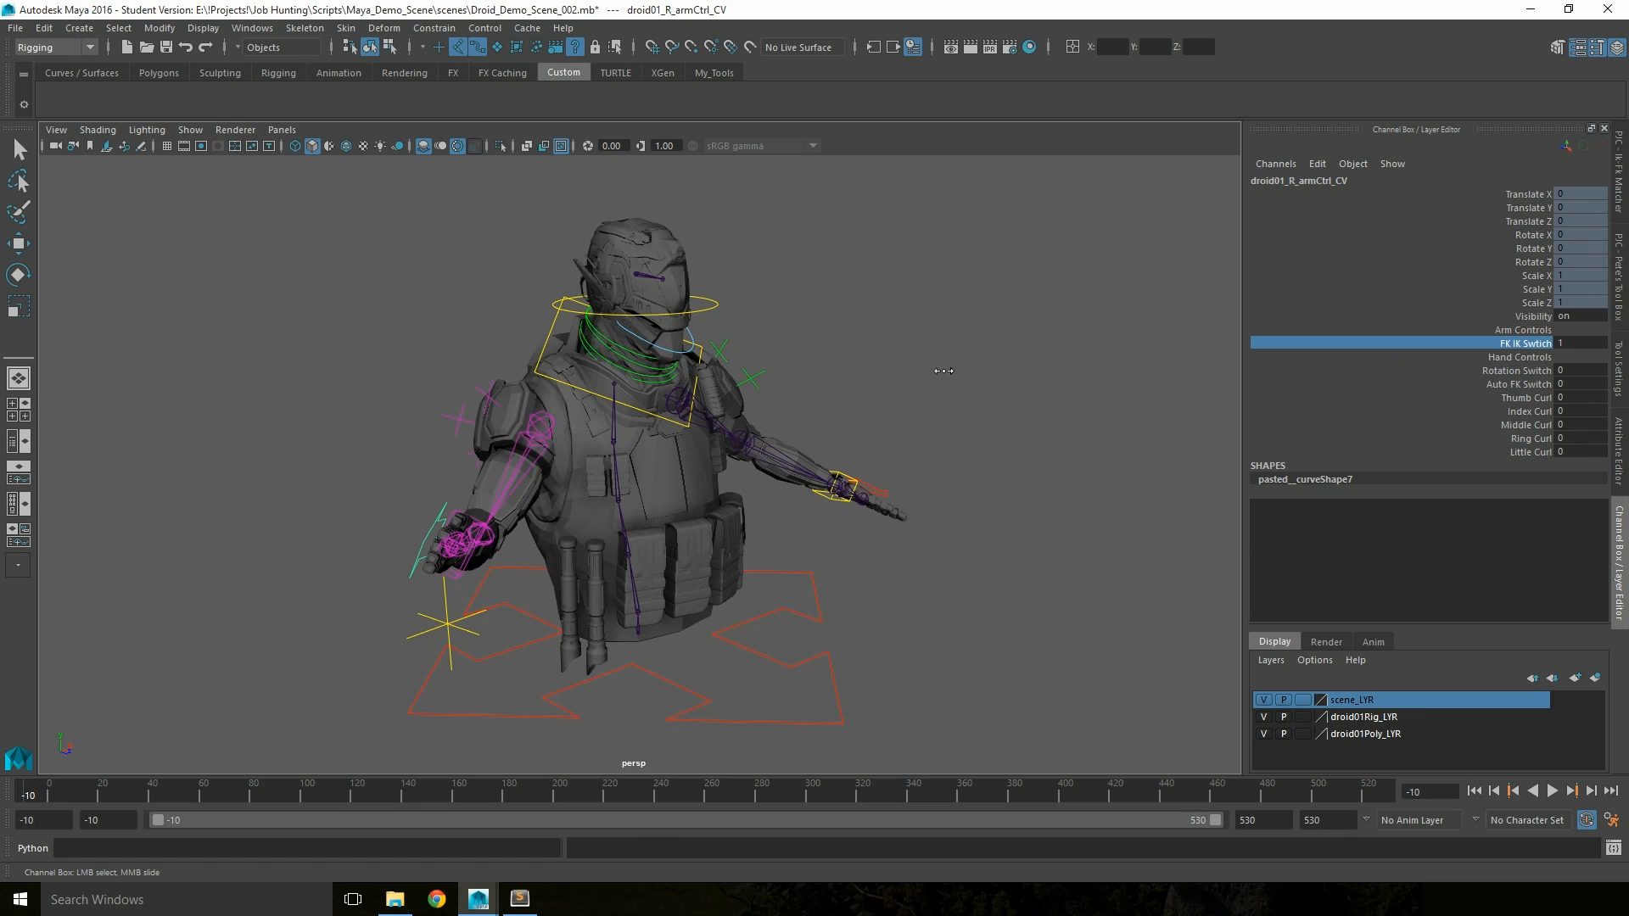
mouse_move(867, 328)
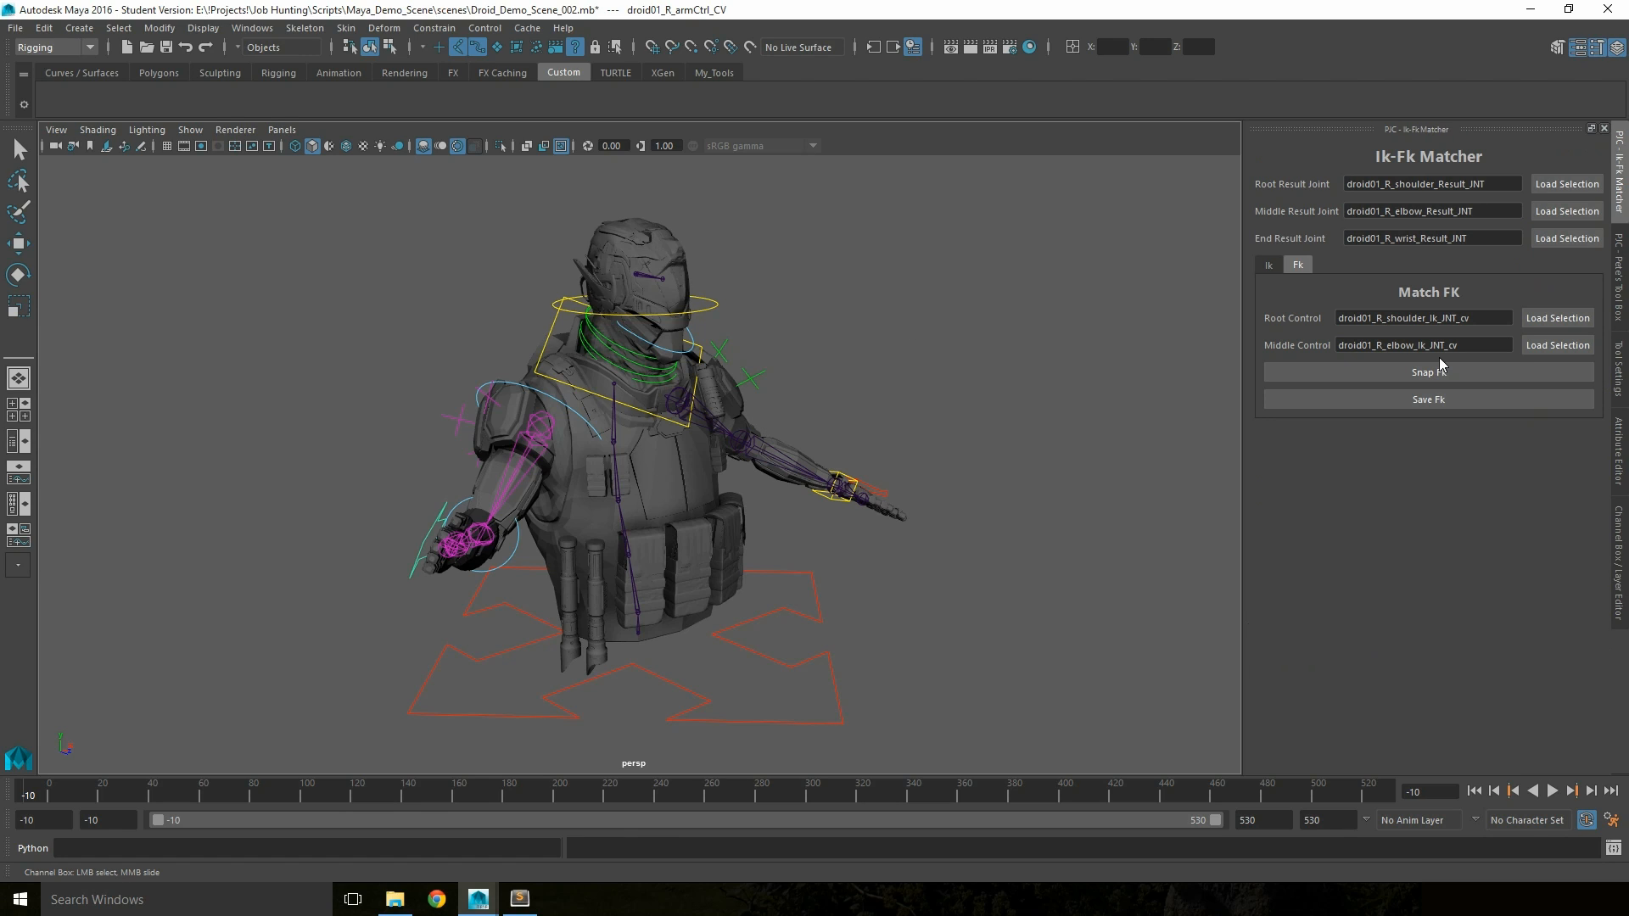
mouse_move(1443, 360)
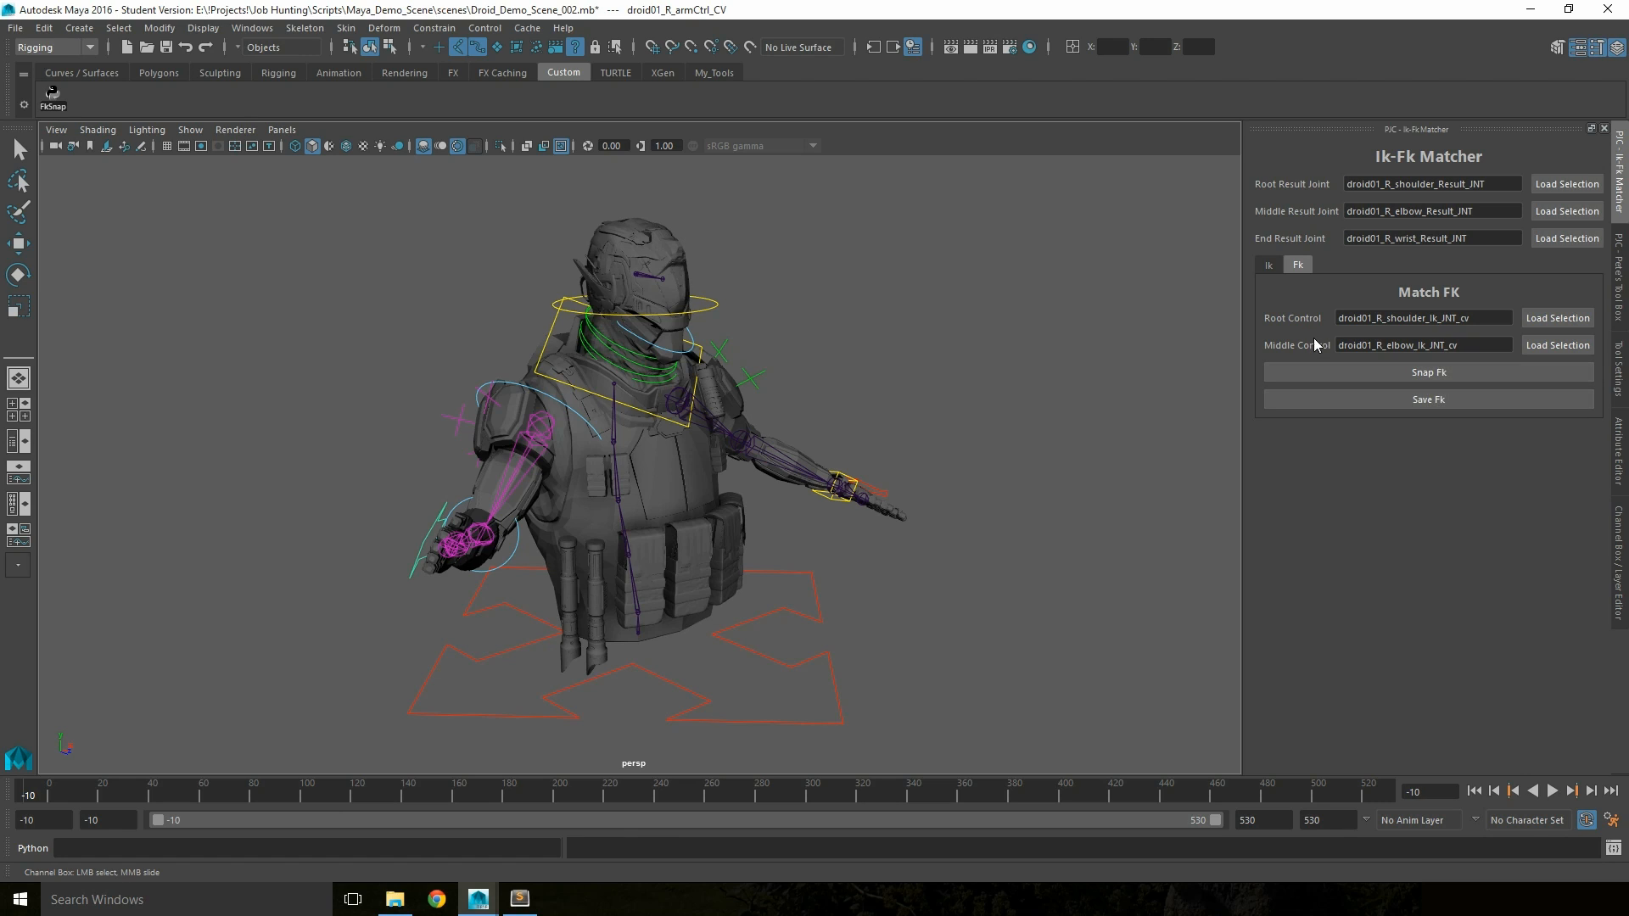
- Save IkSnap to the shelf beside FkSnap, then rotate the right shoulder FK control to raise the arm overhead
left_click(1267, 265)
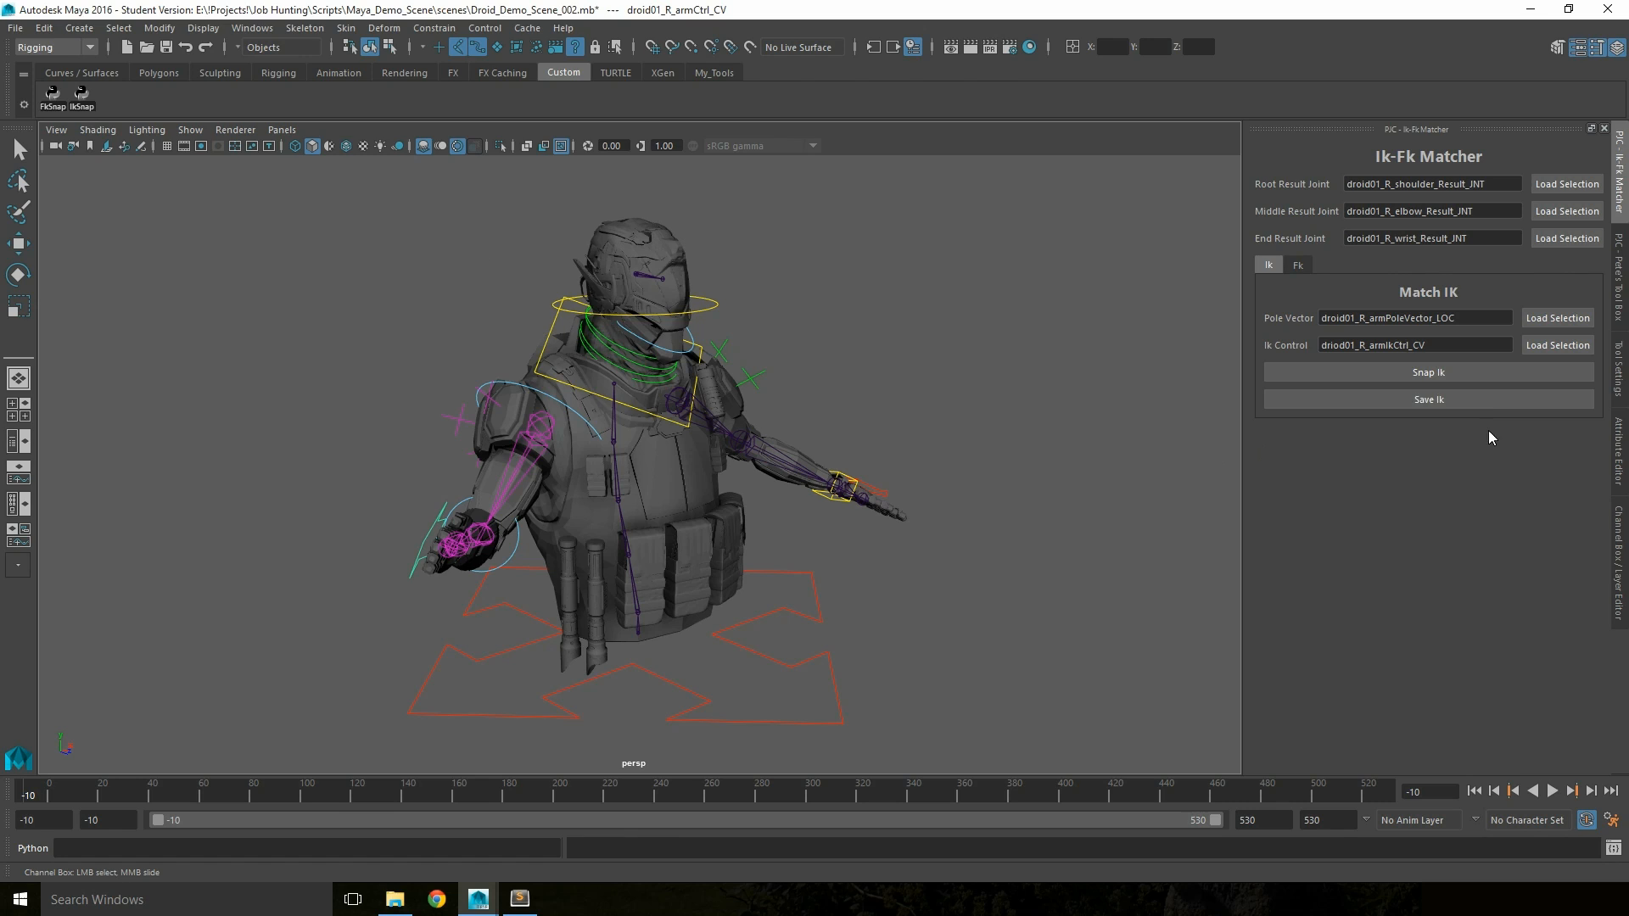
mouse_move(730, 414)
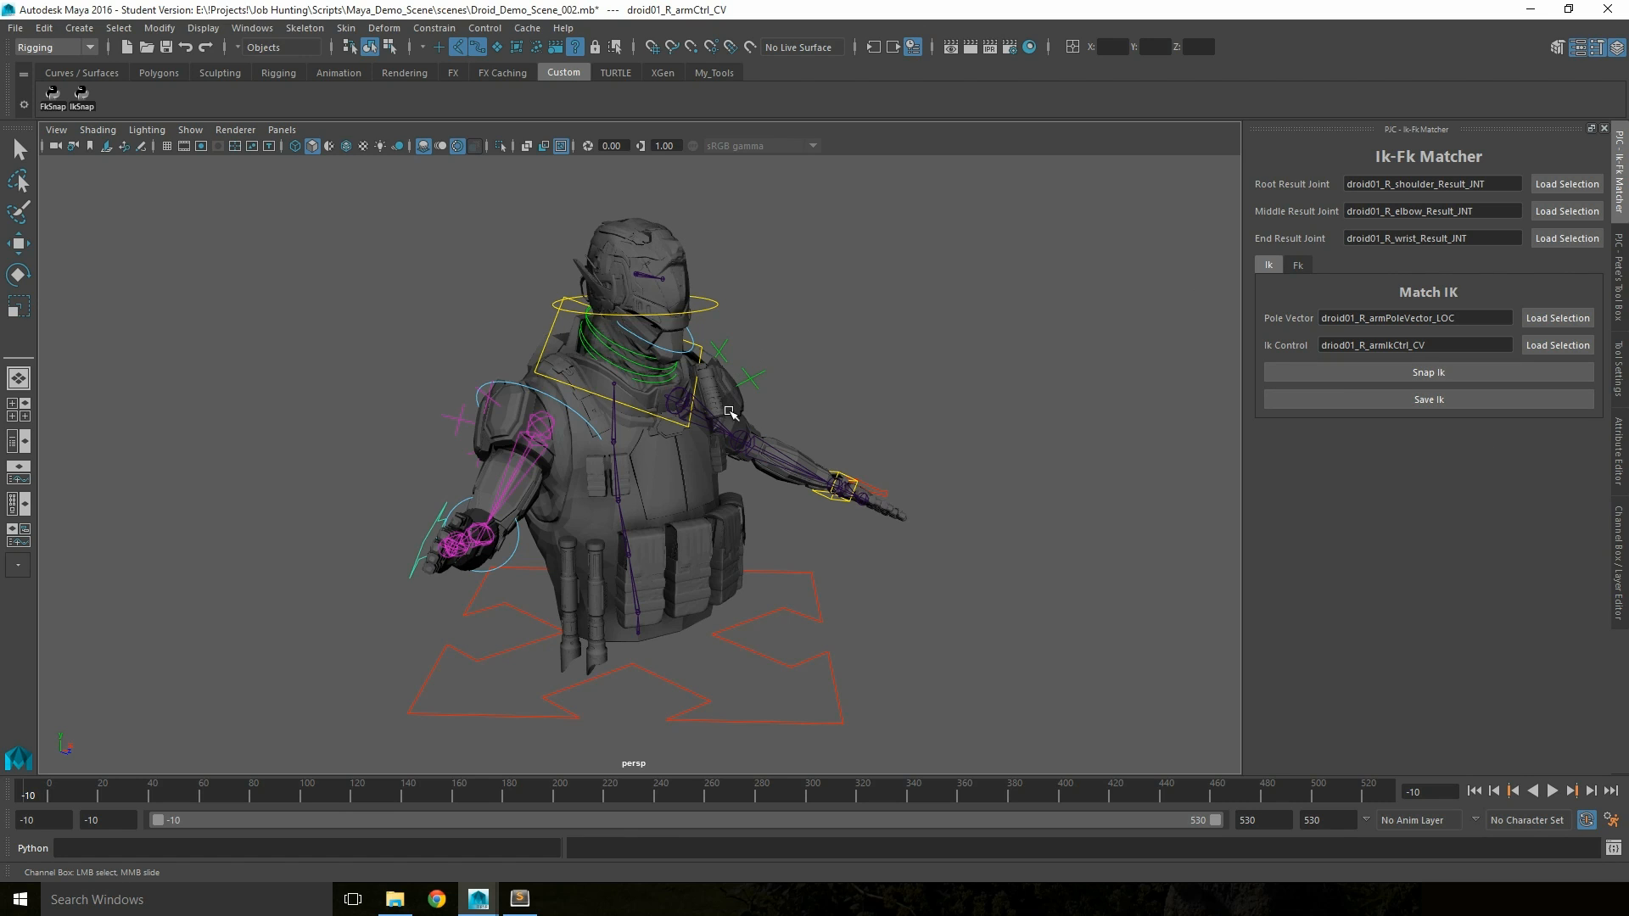
left_click(17, 243)
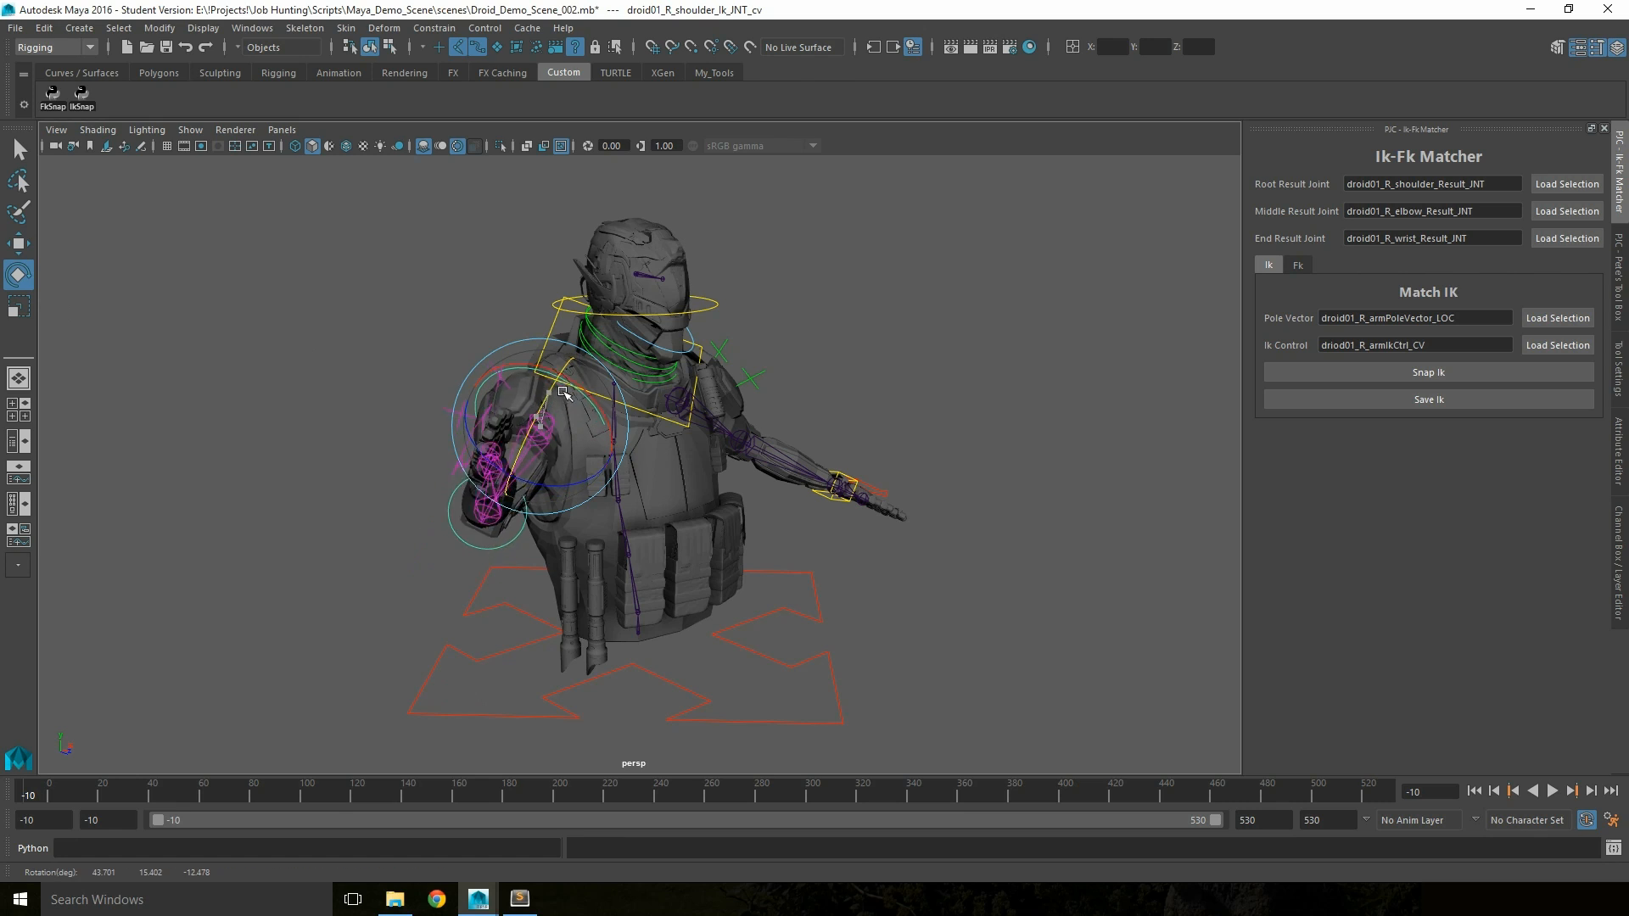
left_click(80, 95)
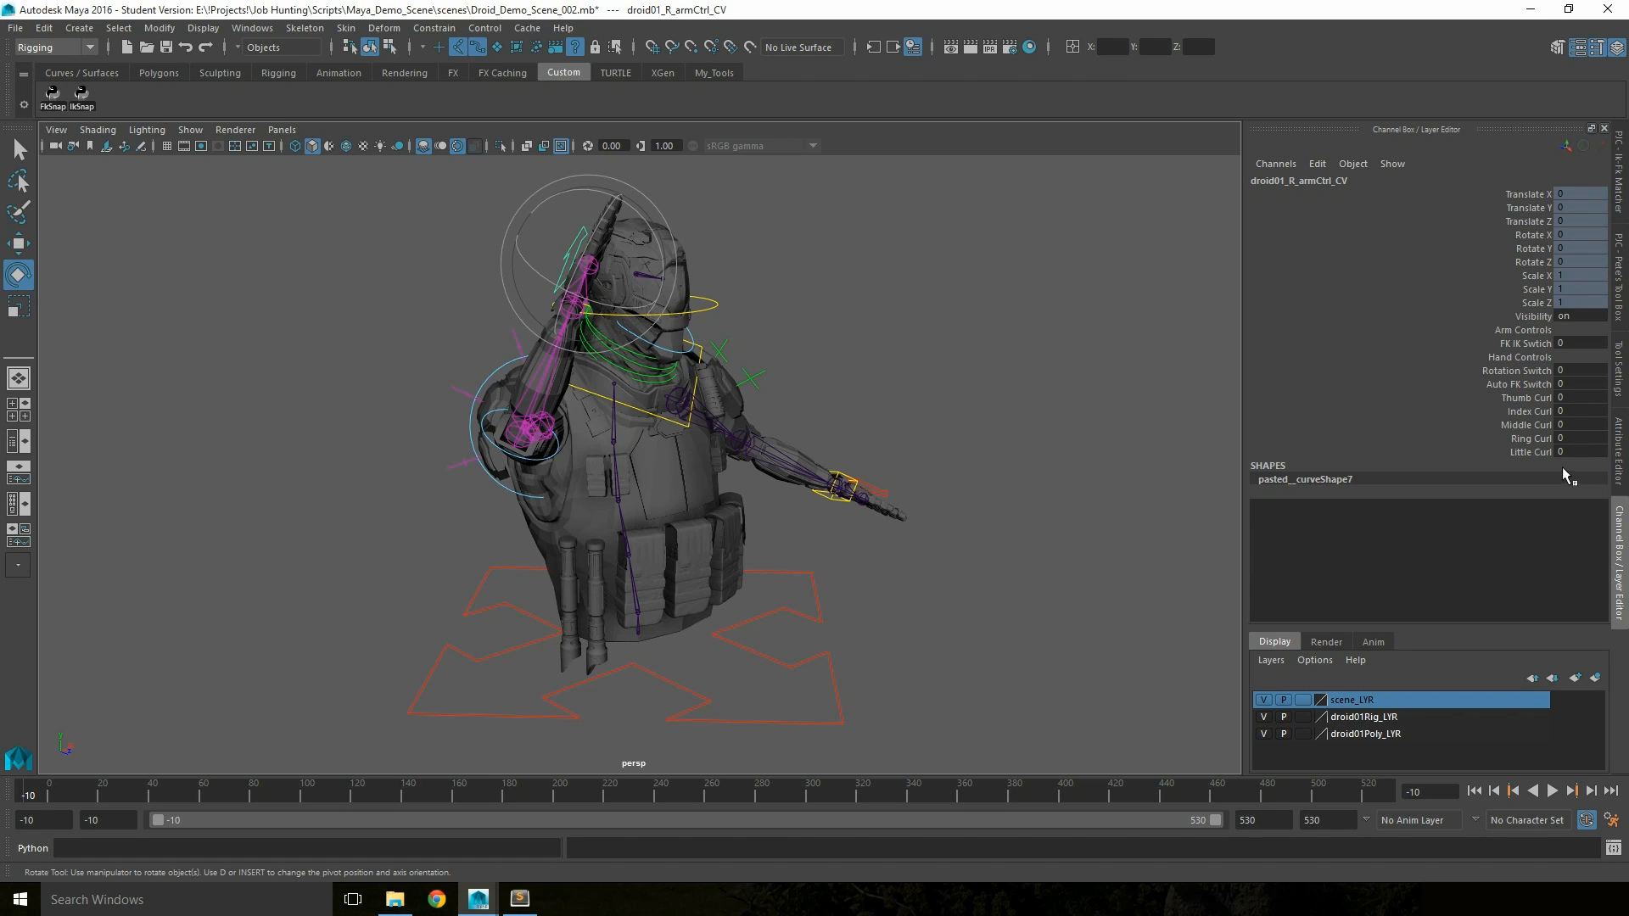
left_click(1524, 343)
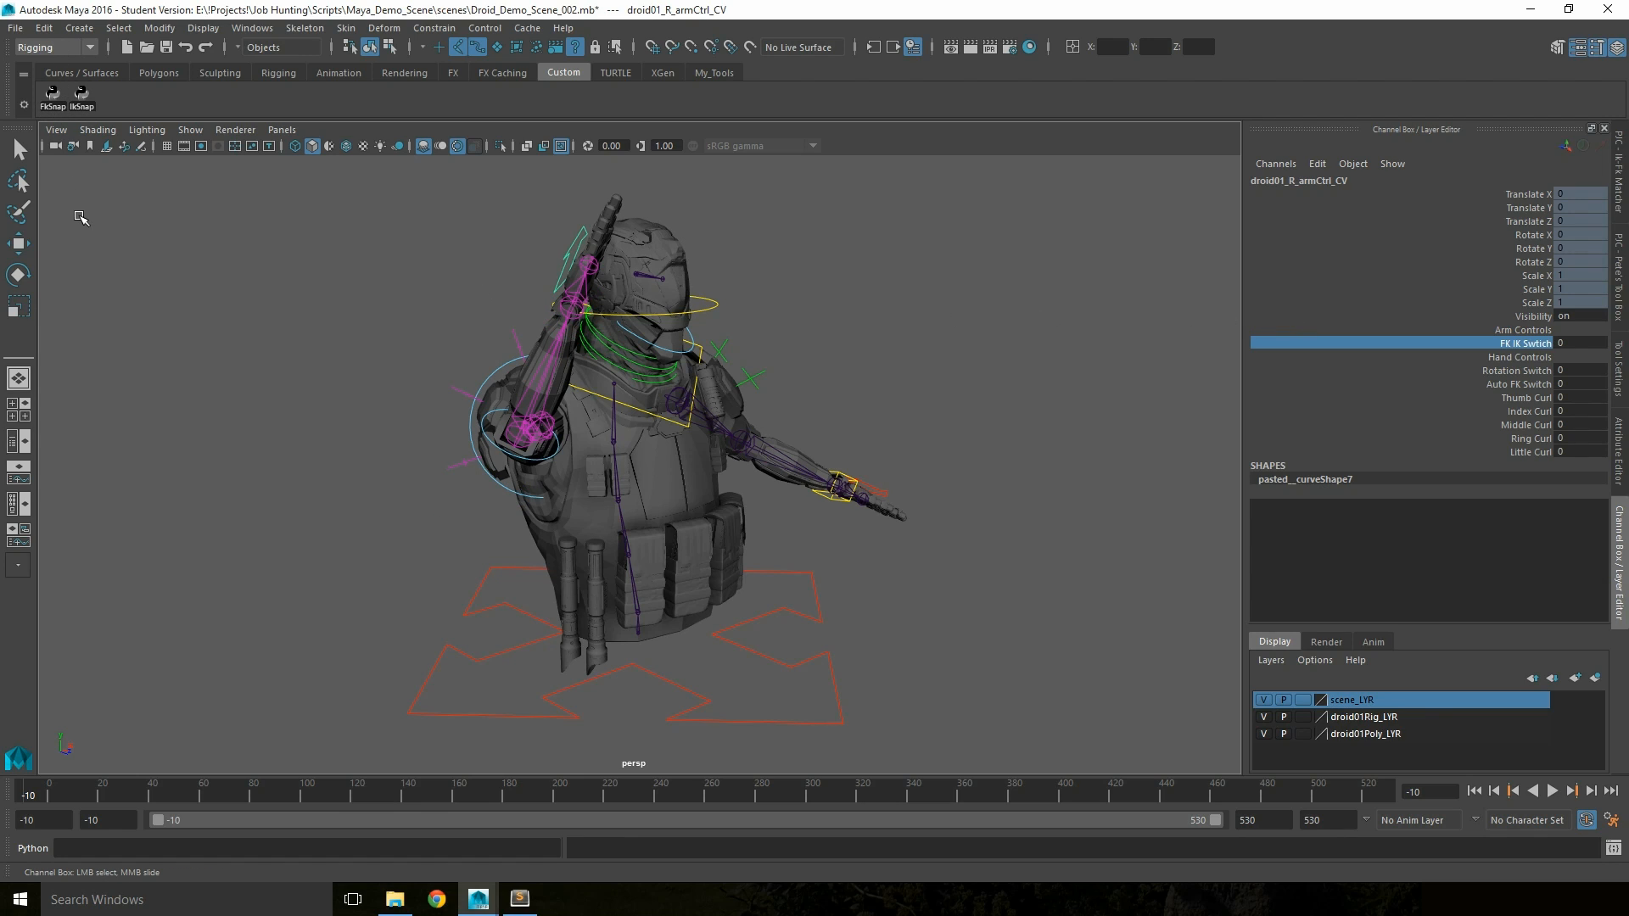
mouse_move(599, 274)
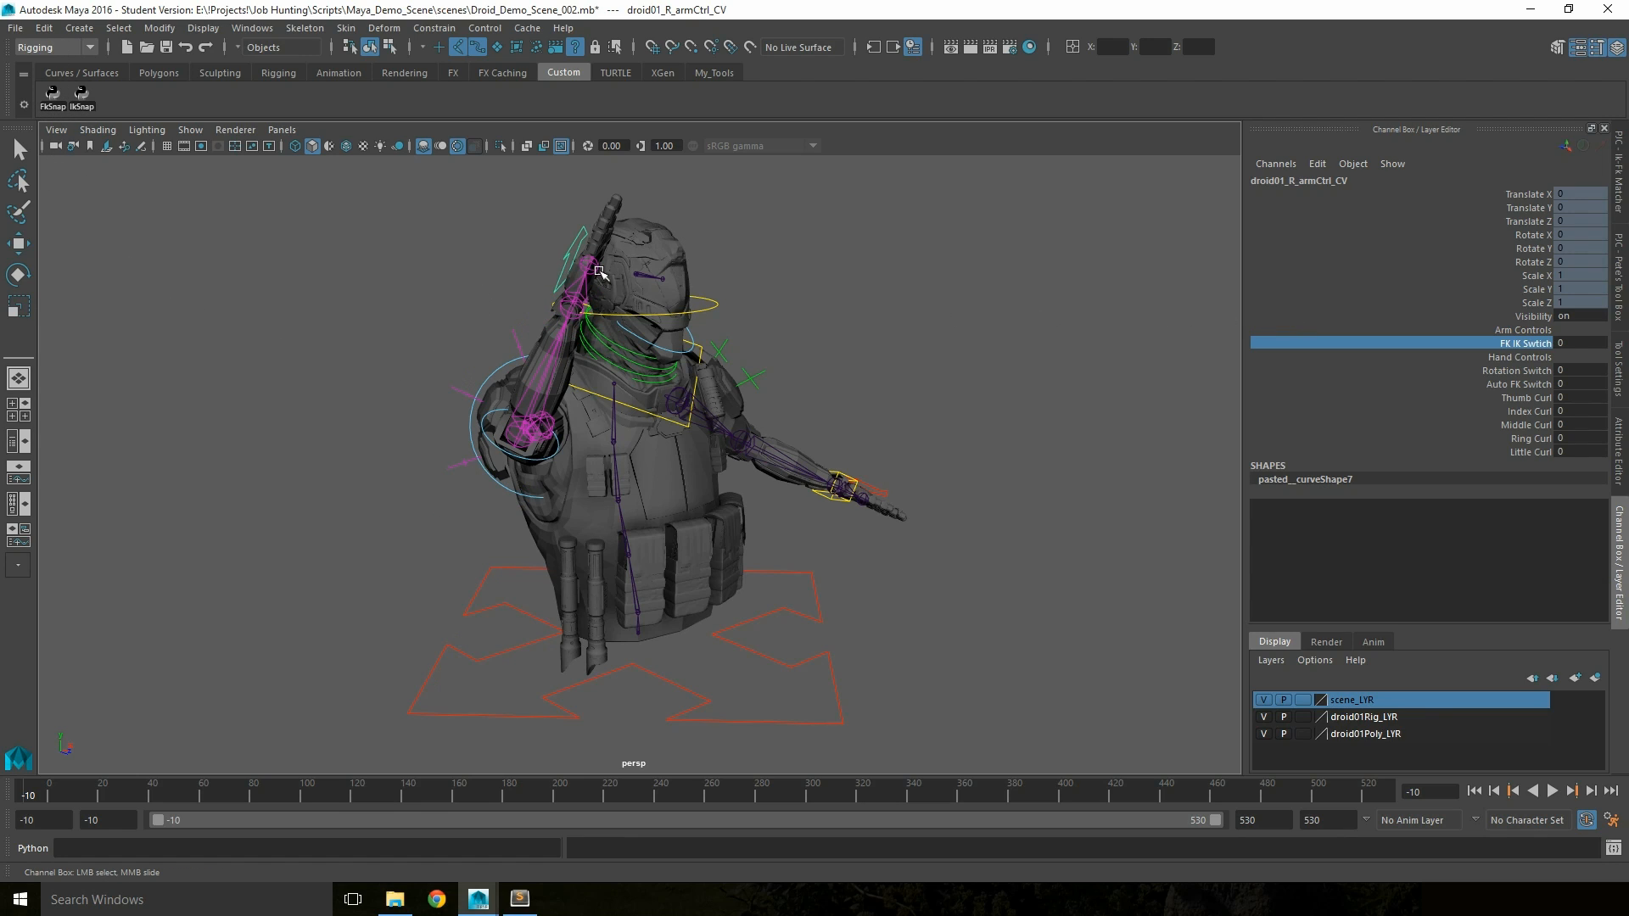
mouse_move(971, 409)
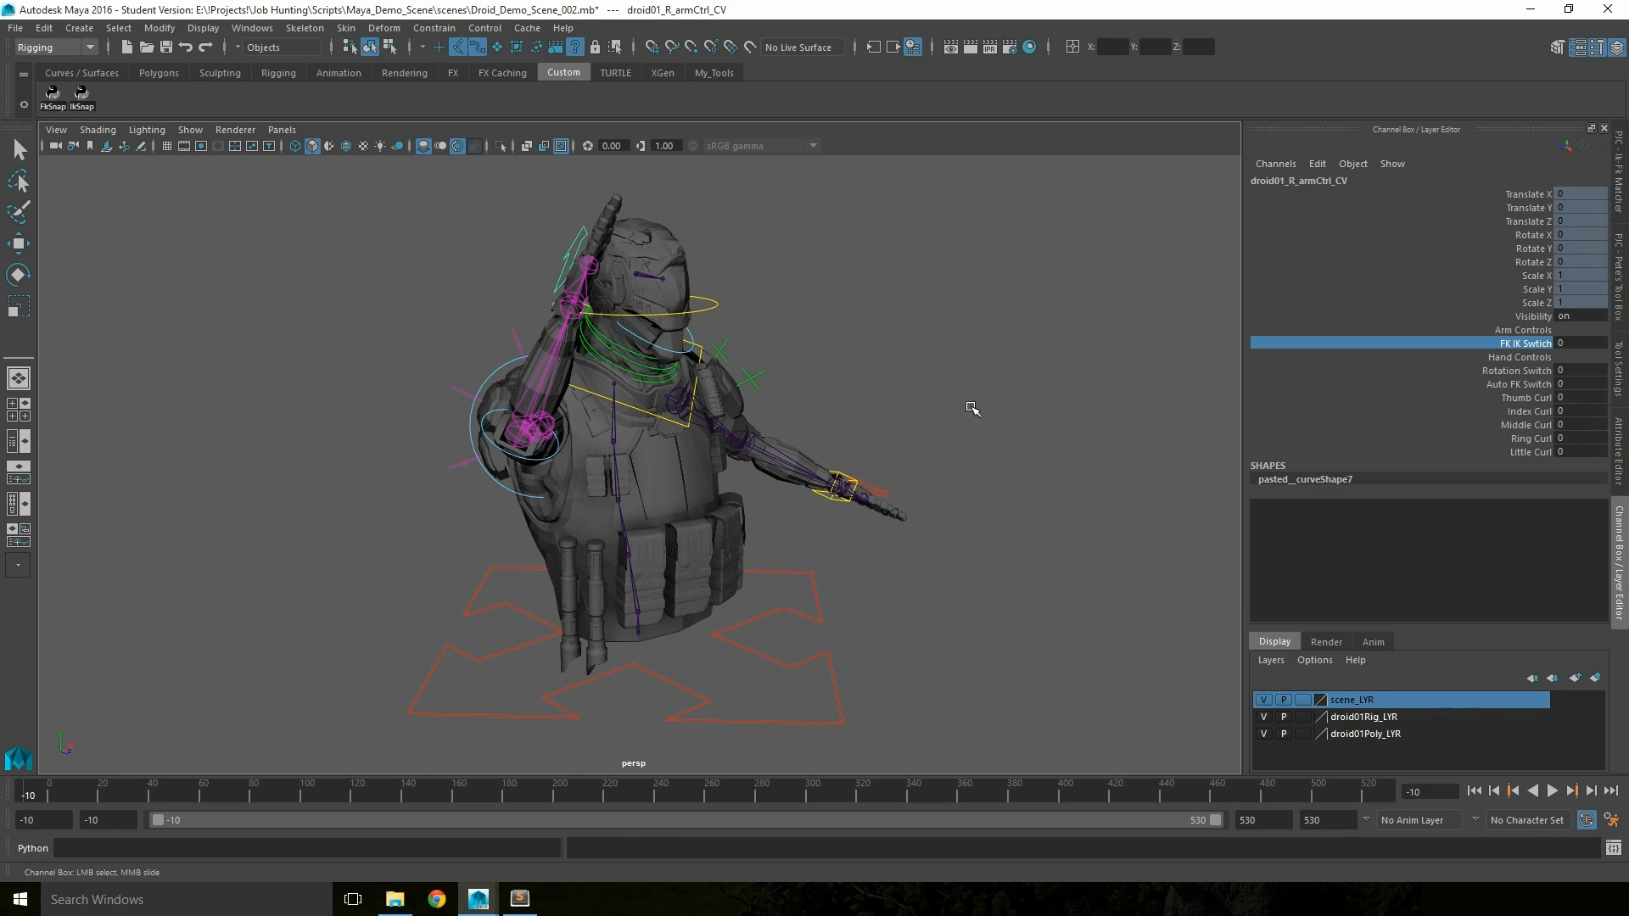